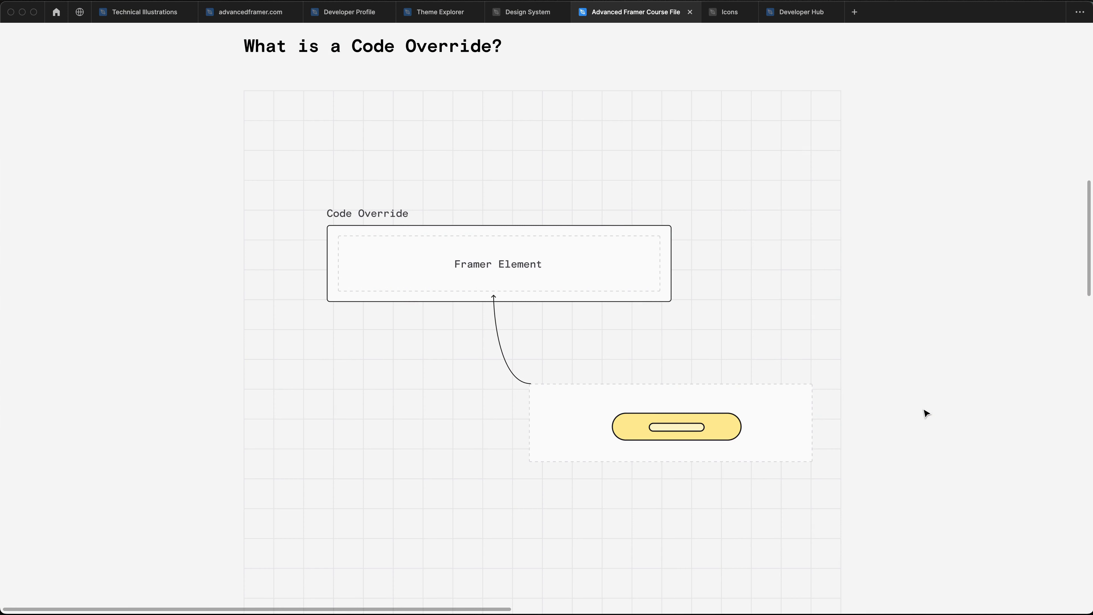
pyautogui.moveTo(970, 251)
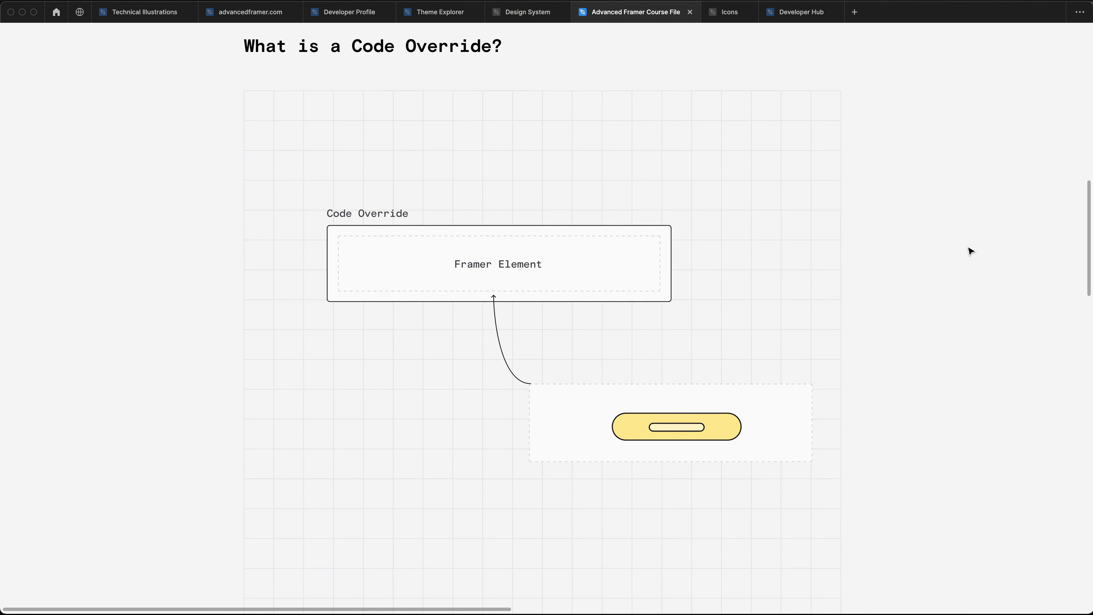
pyautogui.moveTo(960, 283)
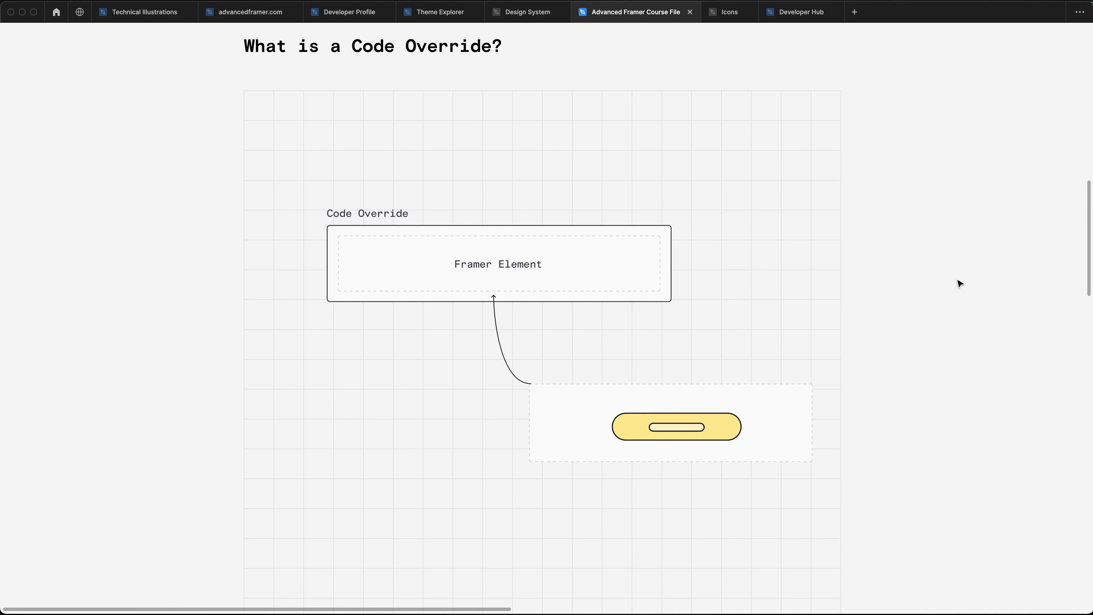
pyautogui.moveTo(944, 397)
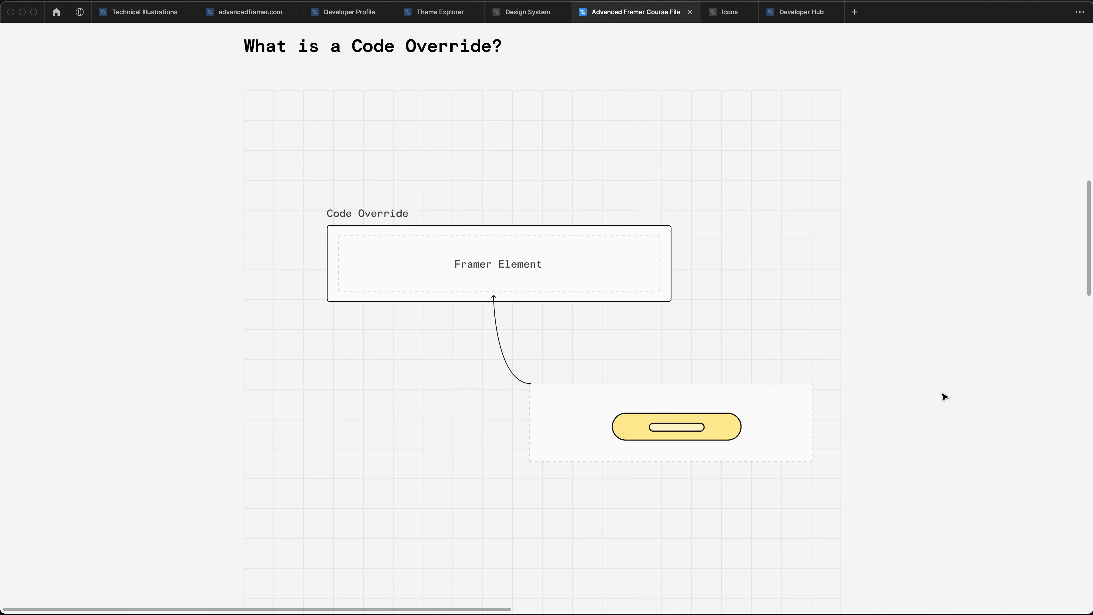
# Step: Review the button sketch and the Watch demo video button's existing Examples code override
pyautogui.click(675, 426)
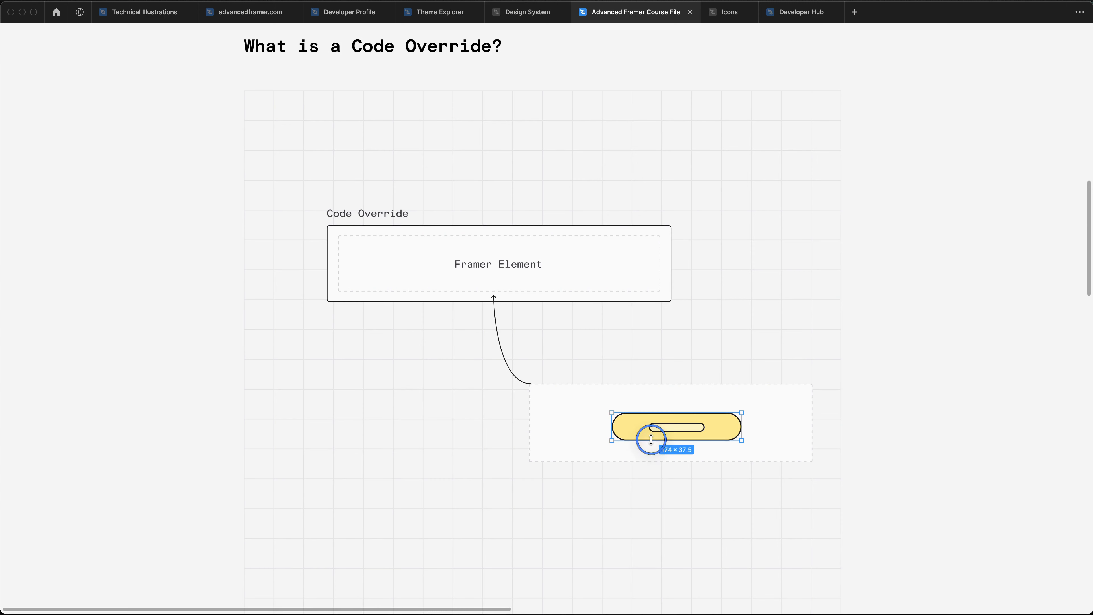
pyautogui.click(213, 12)
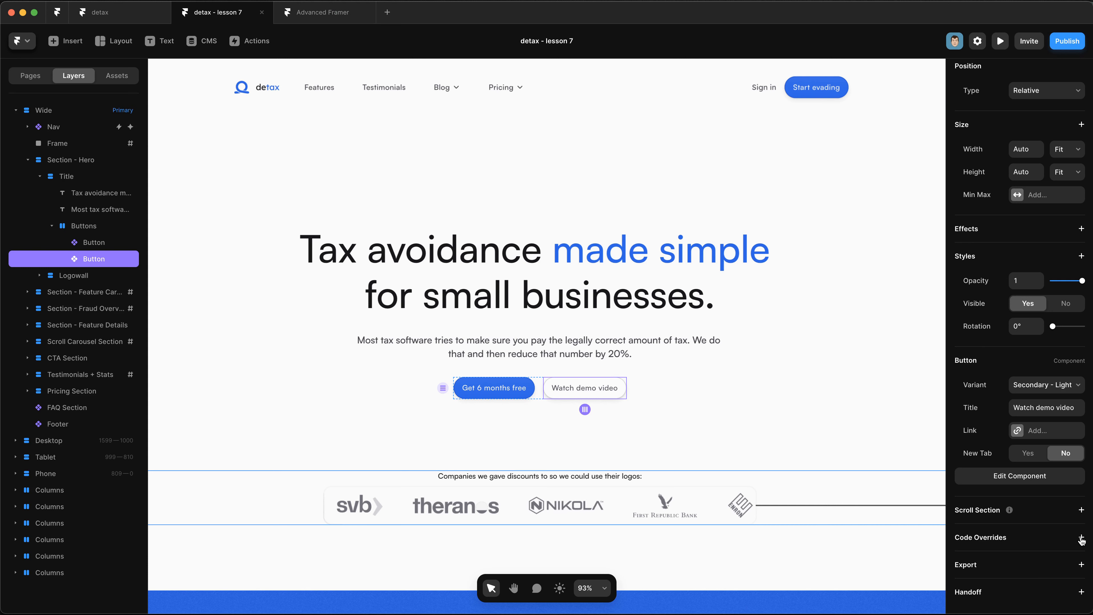
pyautogui.click(1082, 537)
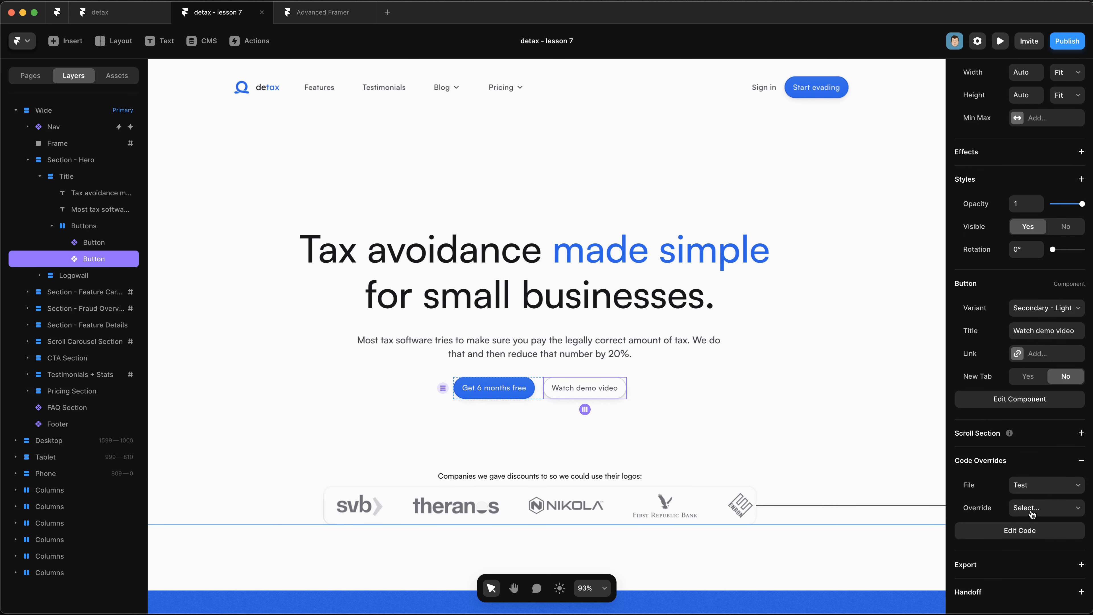
pyautogui.click(1046, 484)
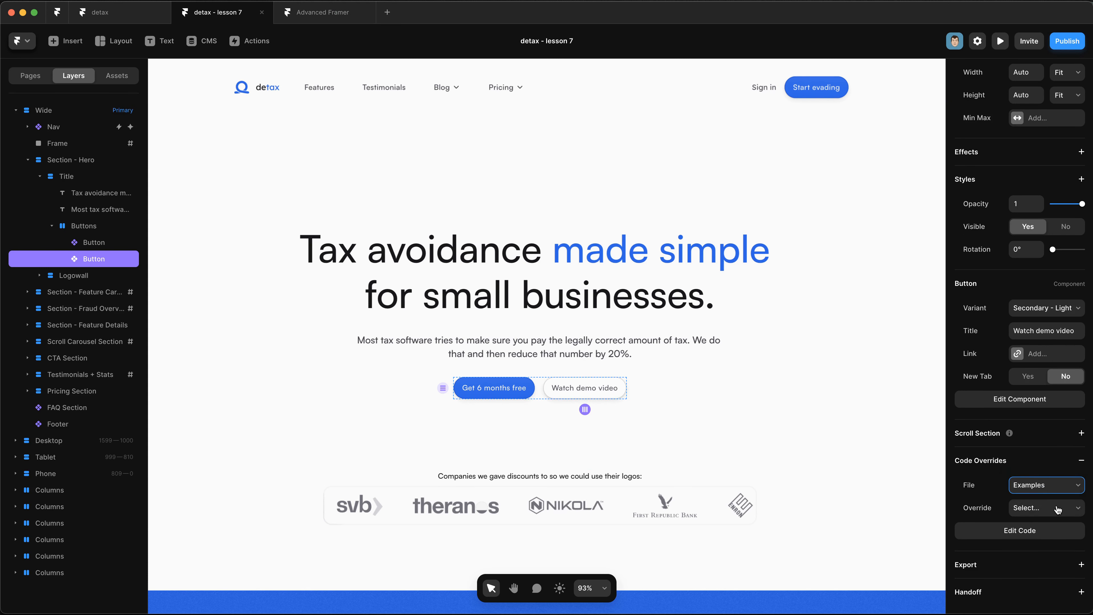
pyautogui.click(1046, 508)
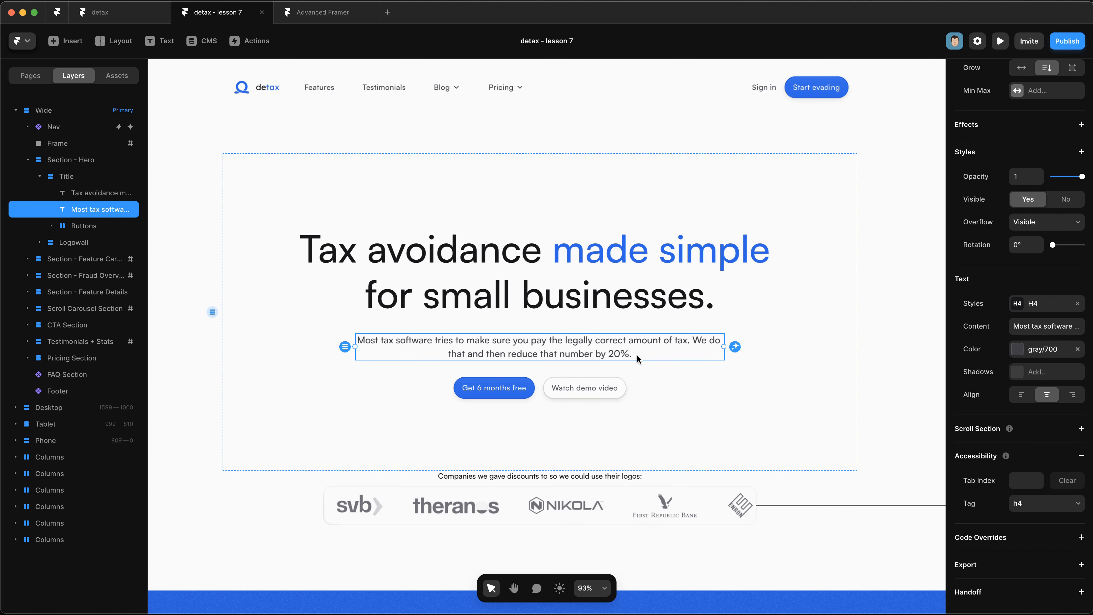
pyautogui.moveTo(1040, 473)
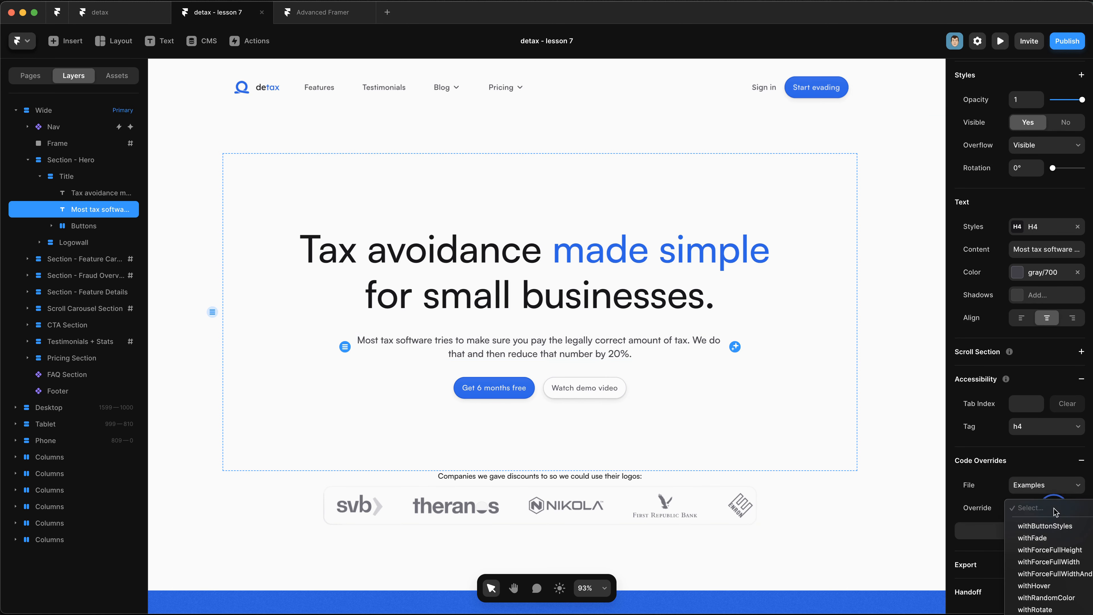
pyautogui.moveTo(1048, 550)
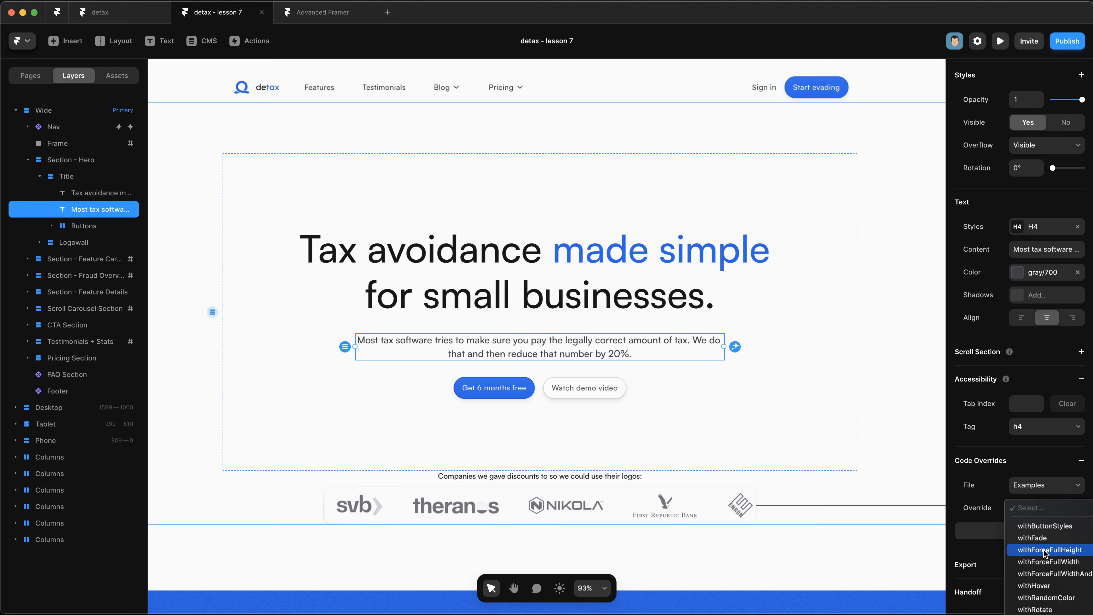
pyautogui.click(633, 12)
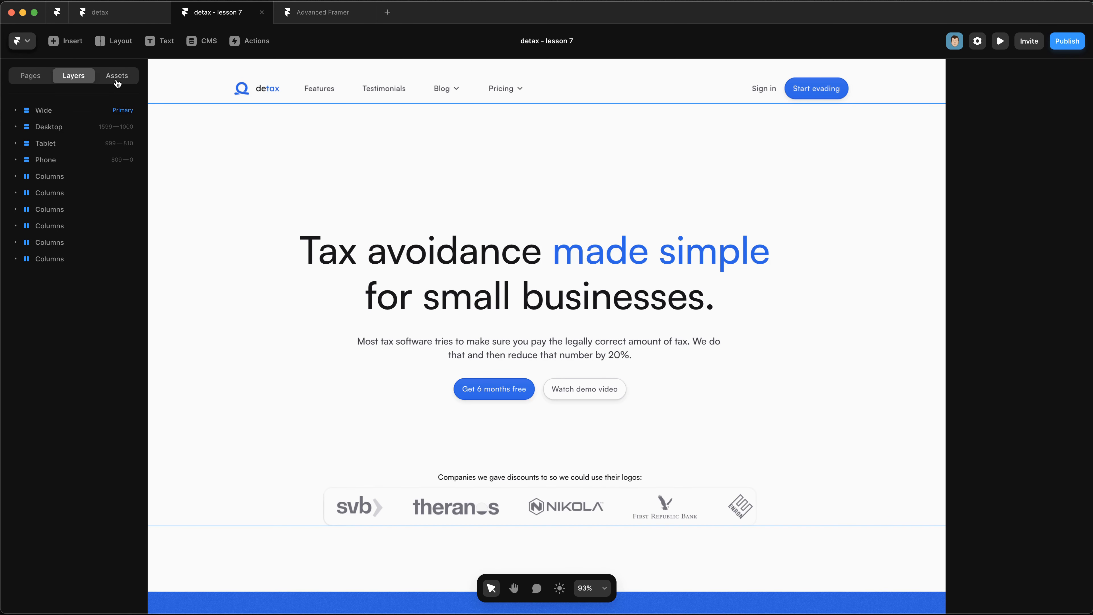
# Step: Create a new override code file named test2 from the Assets Code section
pyautogui.click(116, 75)
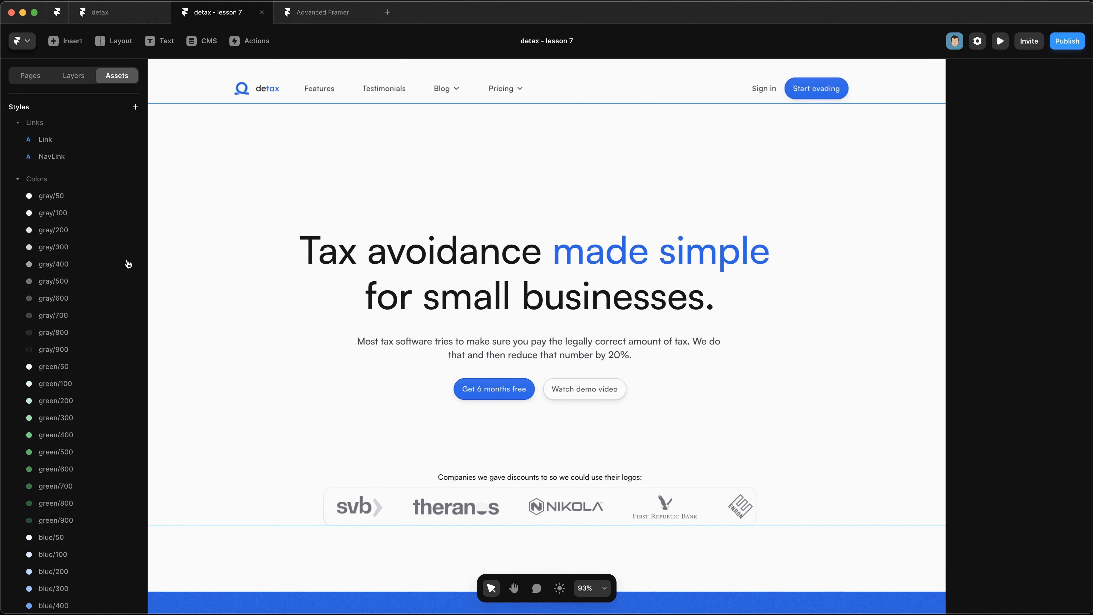
pyautogui.click(136, 389)
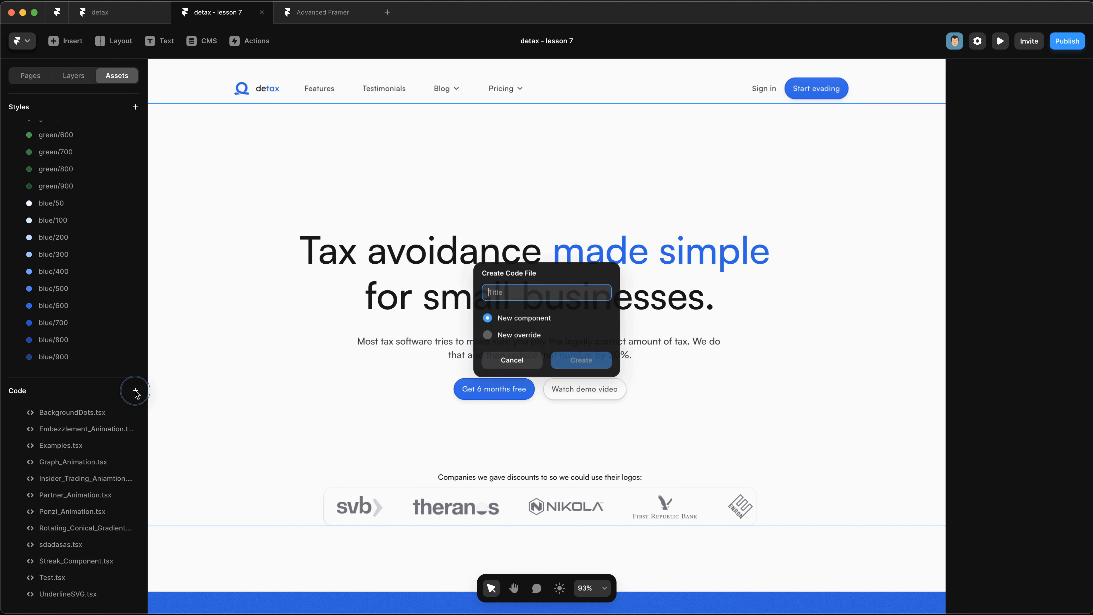
pyautogui.click(487, 335)
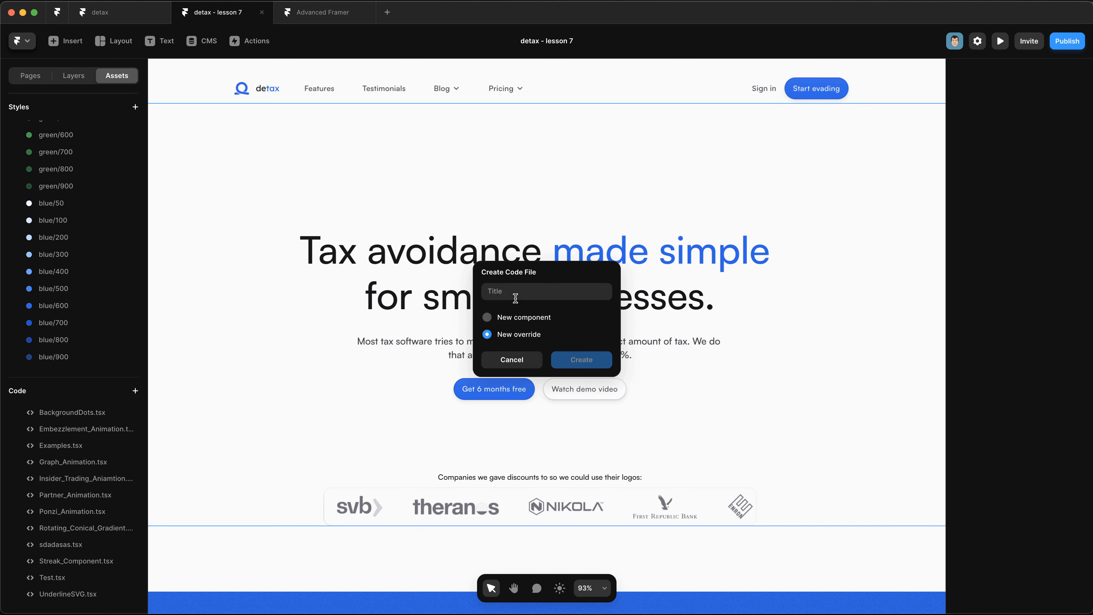
pyautogui.write('test2')
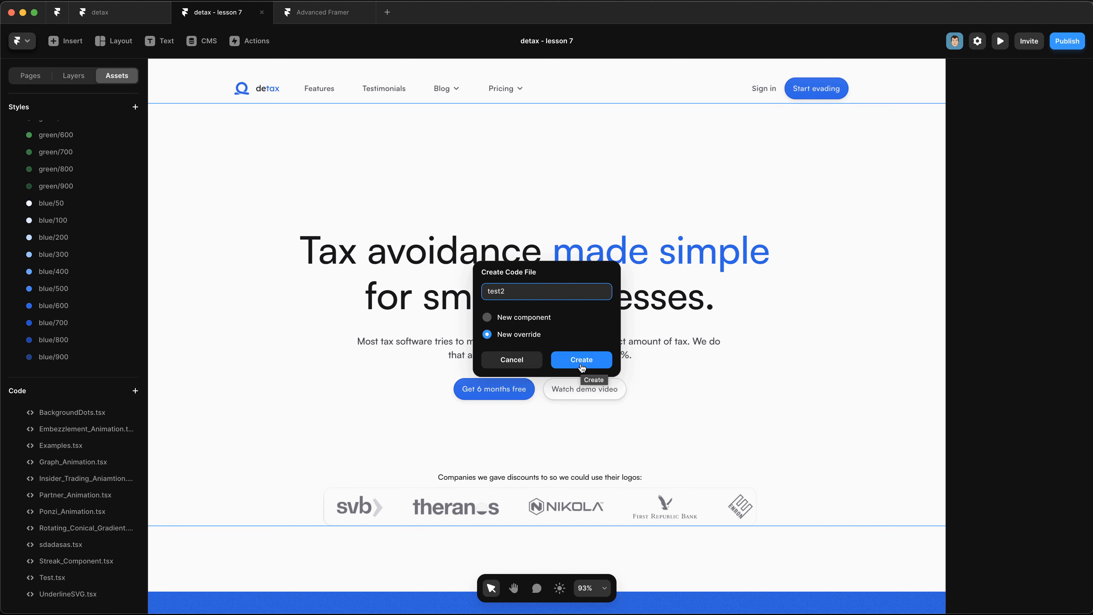
pyautogui.click(581, 360)
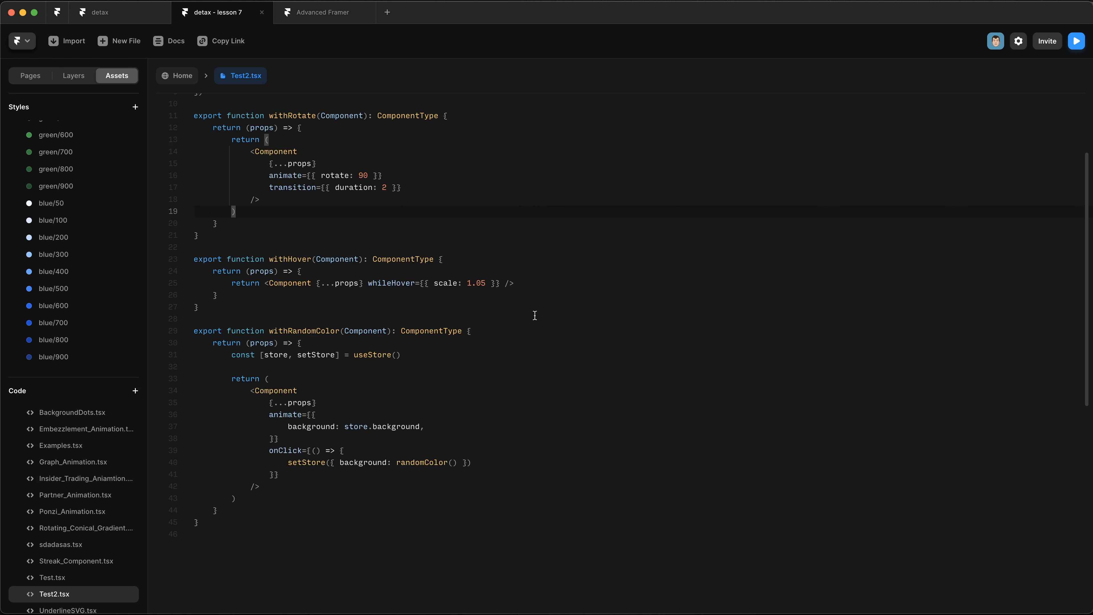
# Step: Comment out createStore and withRandomColor, then highlight withHover, Component and the props spread
pyautogui.scroll(3)
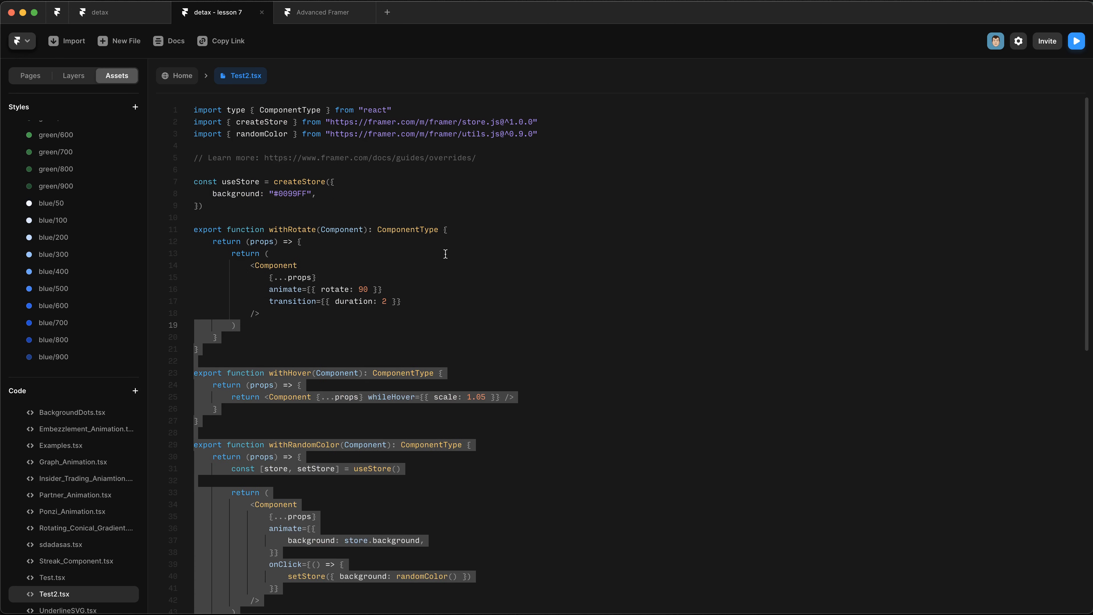
pyautogui.scroll(-3)
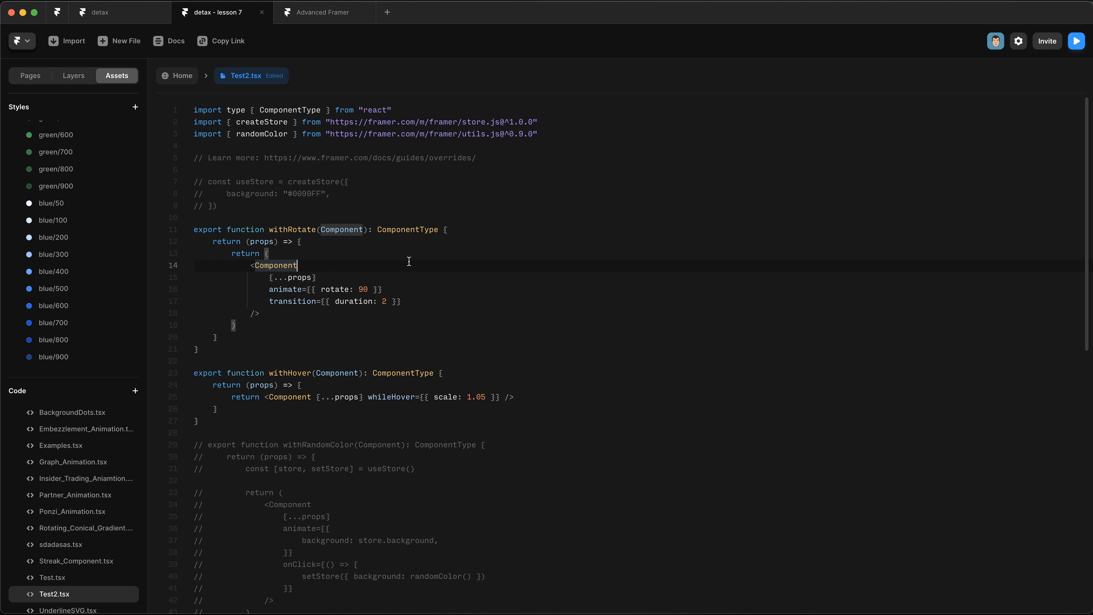
pyautogui.moveTo(360, 254)
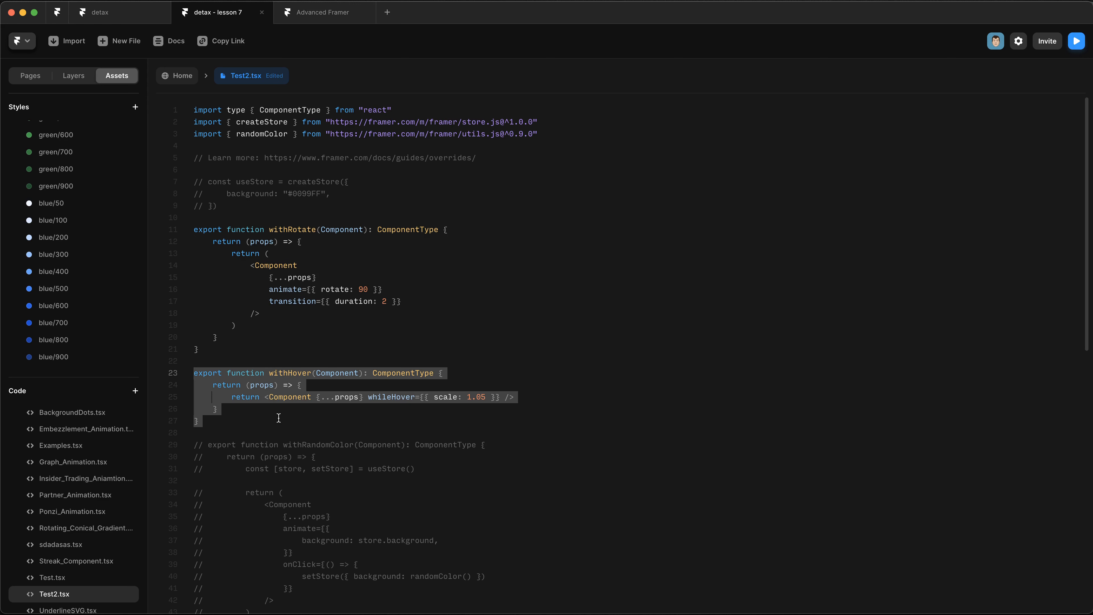
pyautogui.click(271, 419)
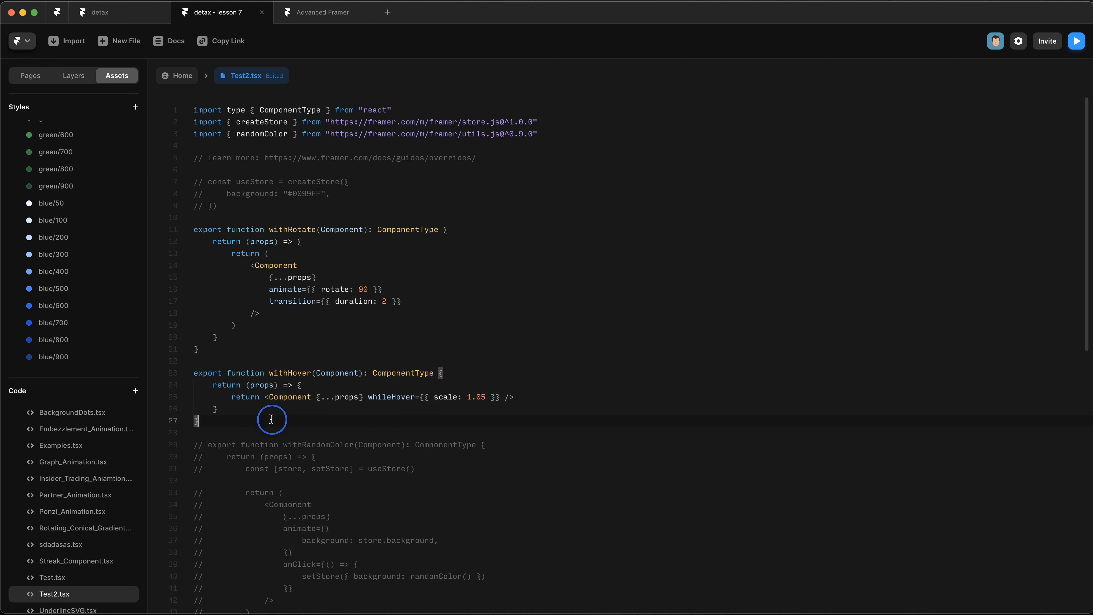
pyautogui.moveTo(211, 382)
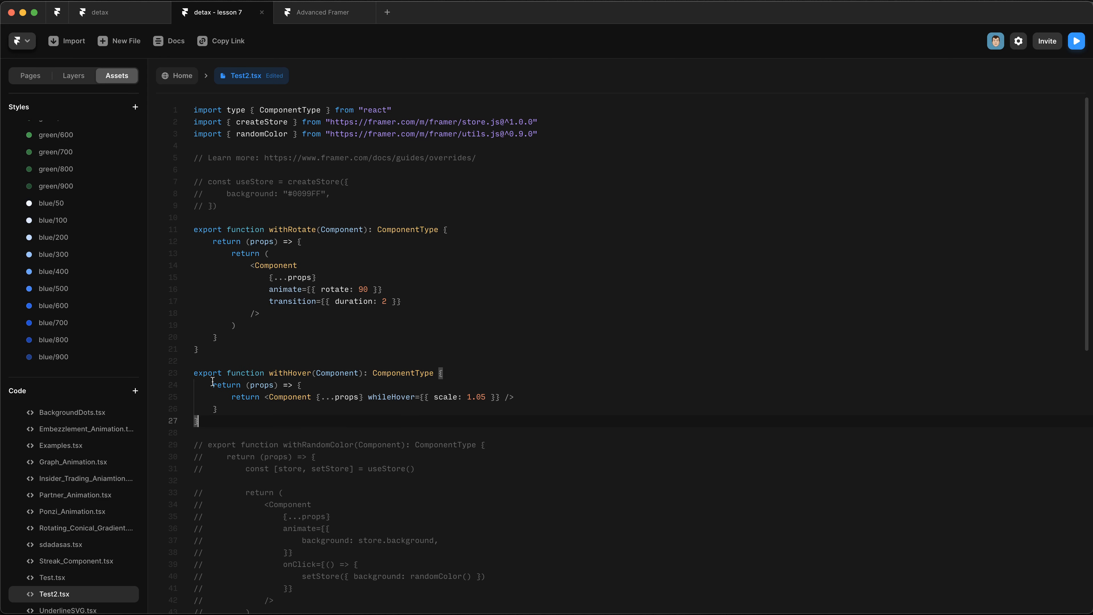
pyautogui.moveTo(289, 373)
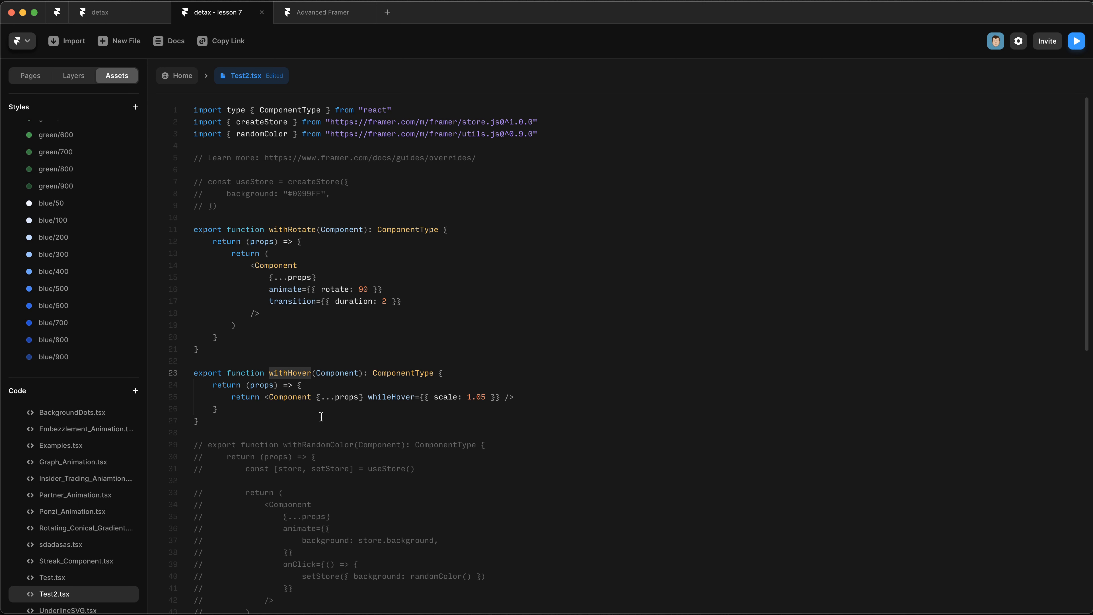
pyautogui.doubleClick(337, 373)
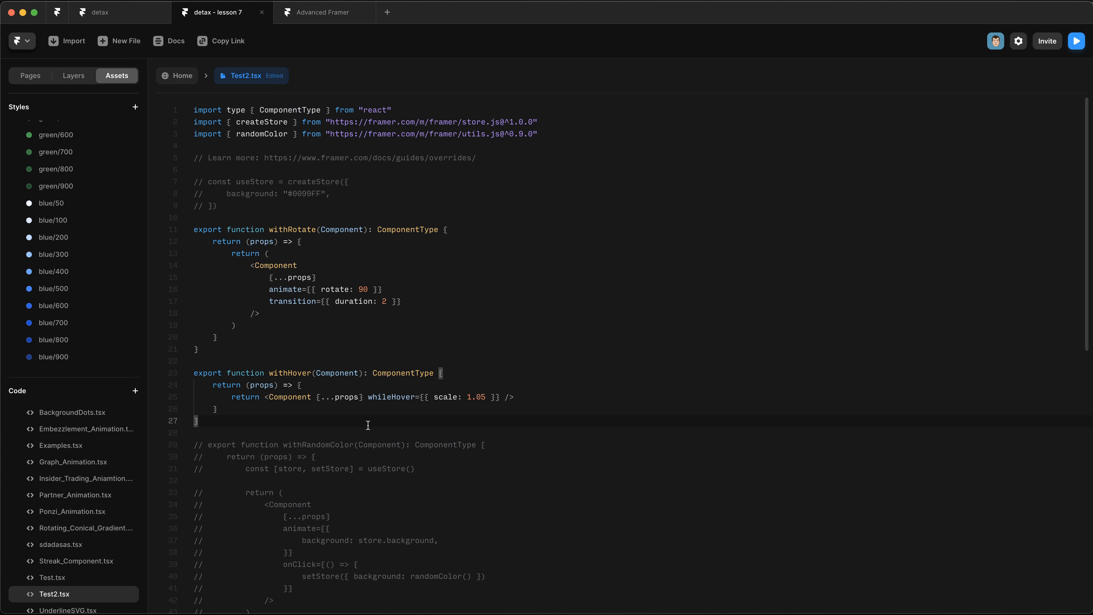
pyautogui.doubleClick(289, 397)
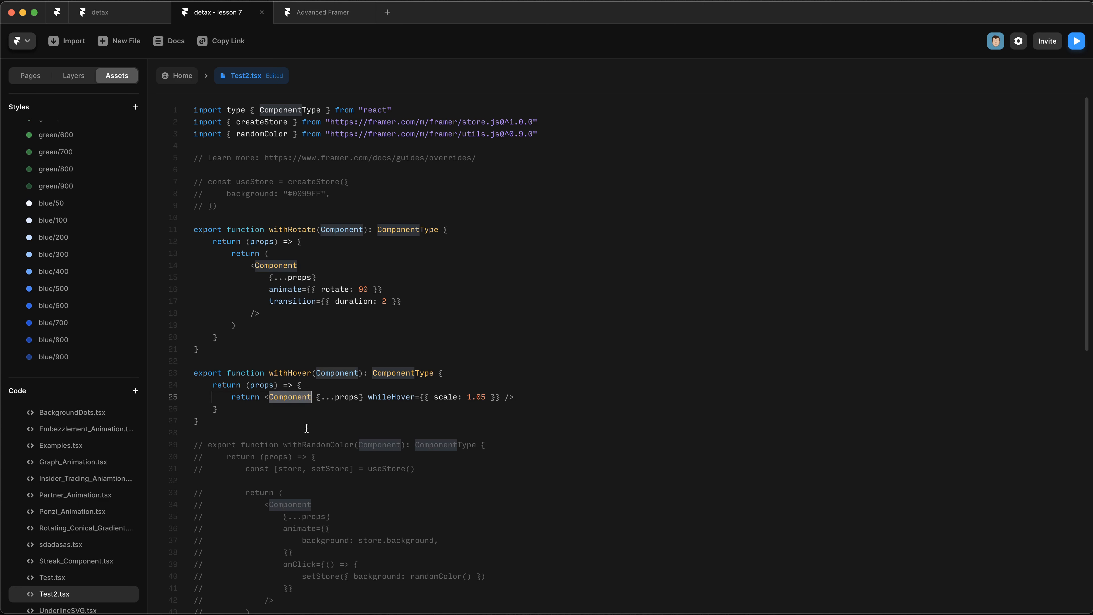
pyautogui.moveTo(277, 406)
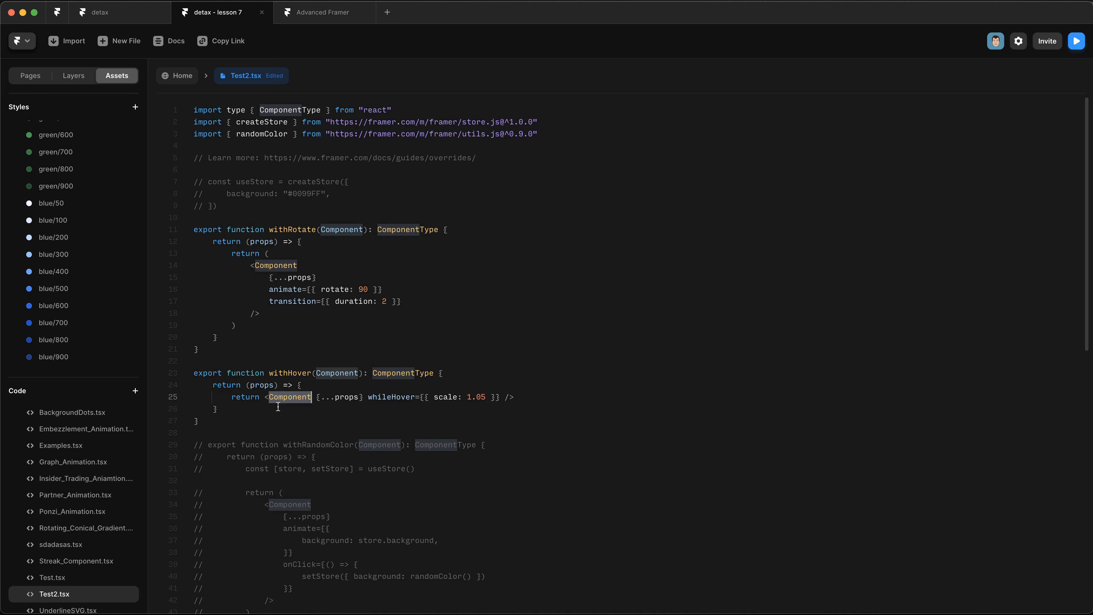
pyautogui.moveTo(332, 407)
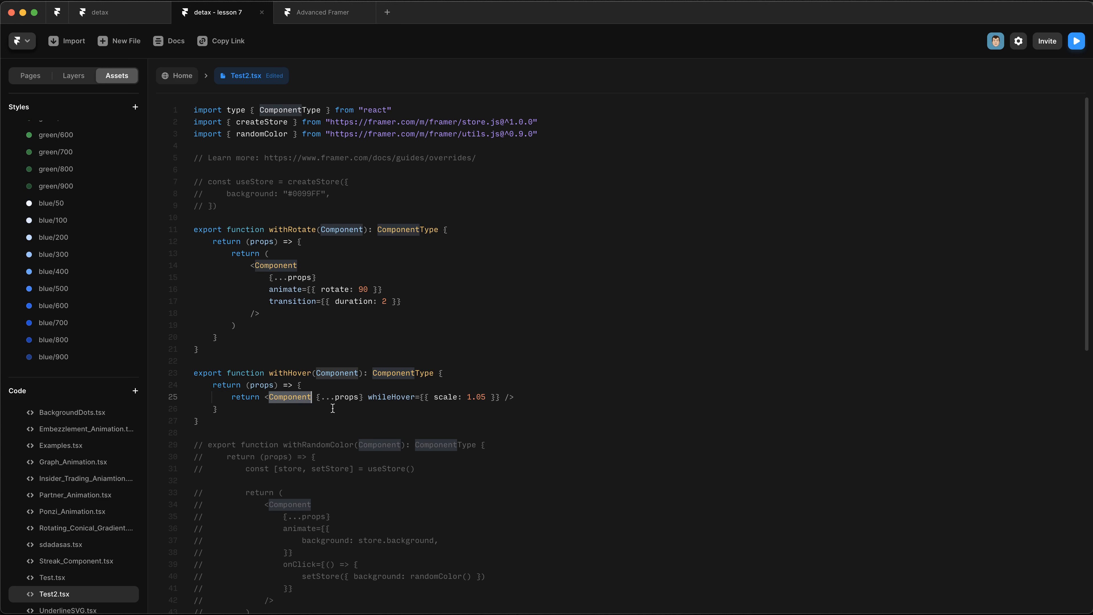
pyautogui.doubleClick(340, 398)
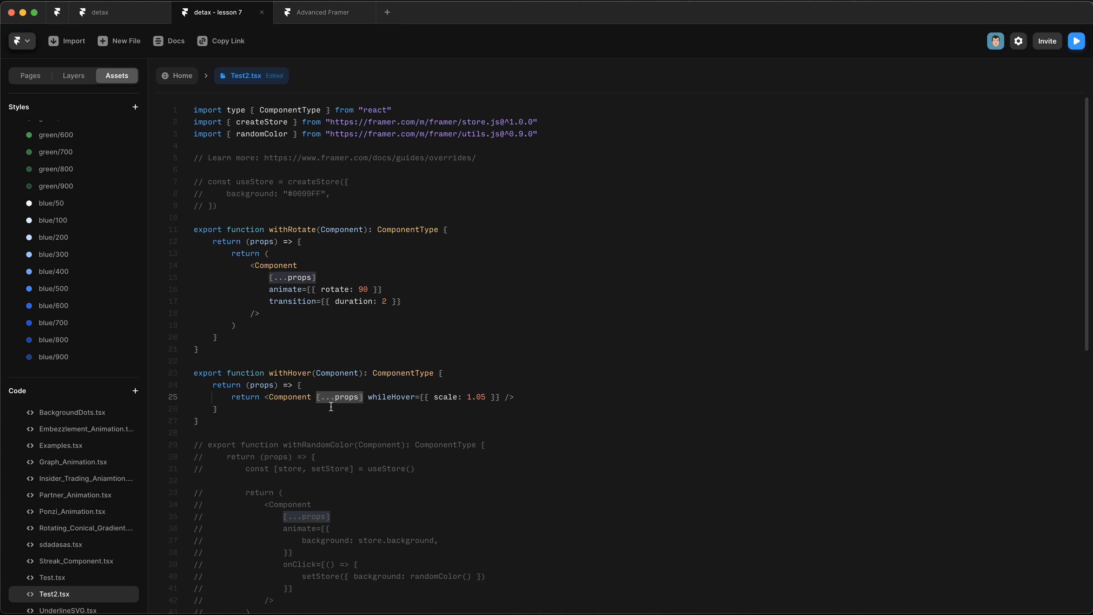
pyautogui.moveTo(341, 397)
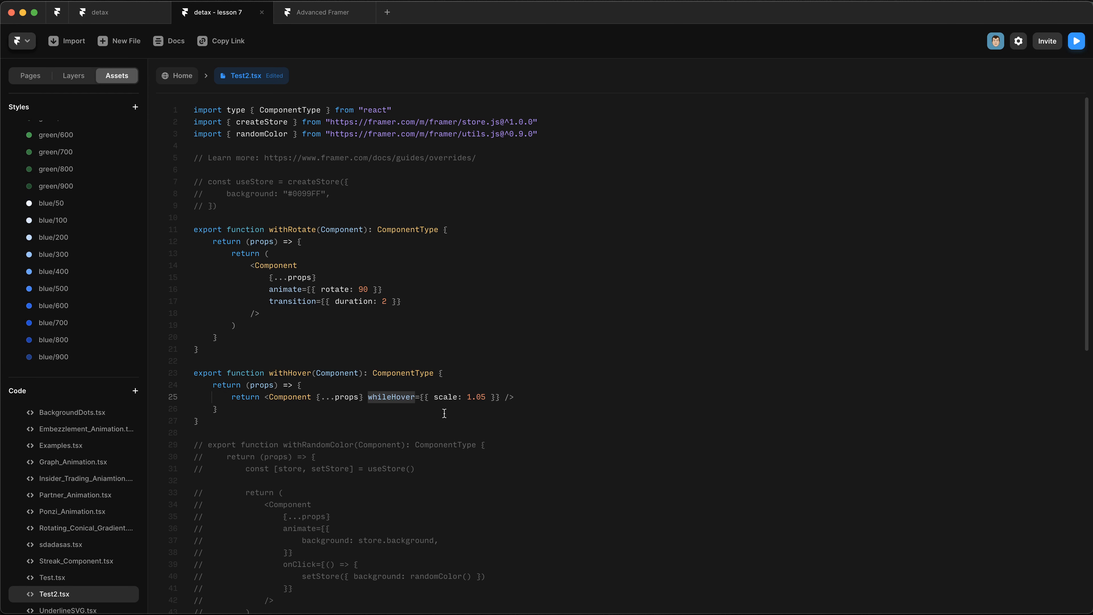
pyautogui.moveTo(429, 408)
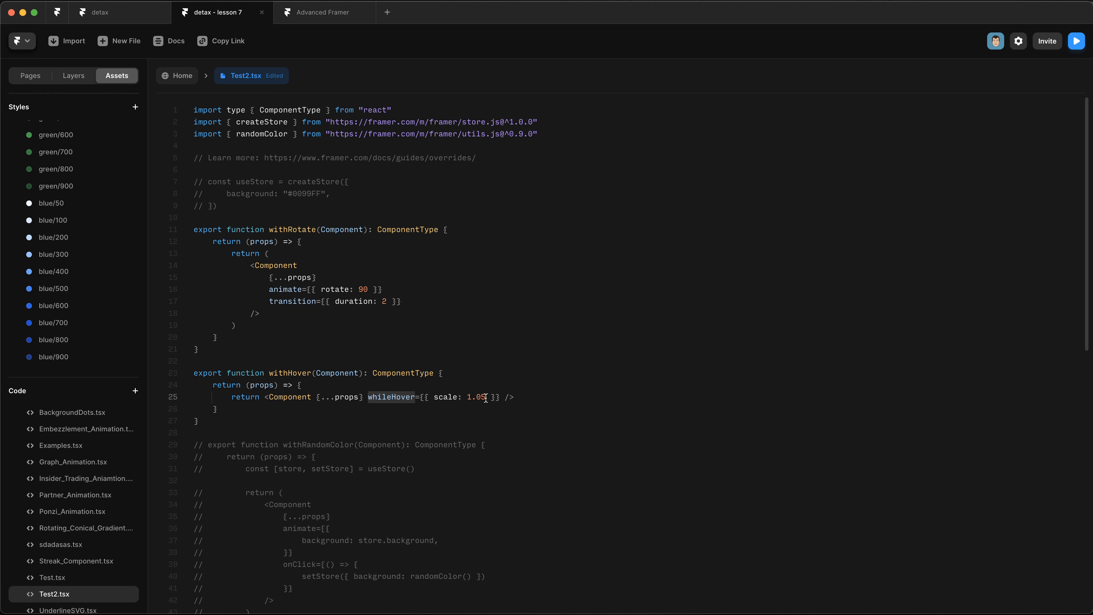
# Step: Change the withHover scale value to 2
pyautogui.doubleClick(476, 396)
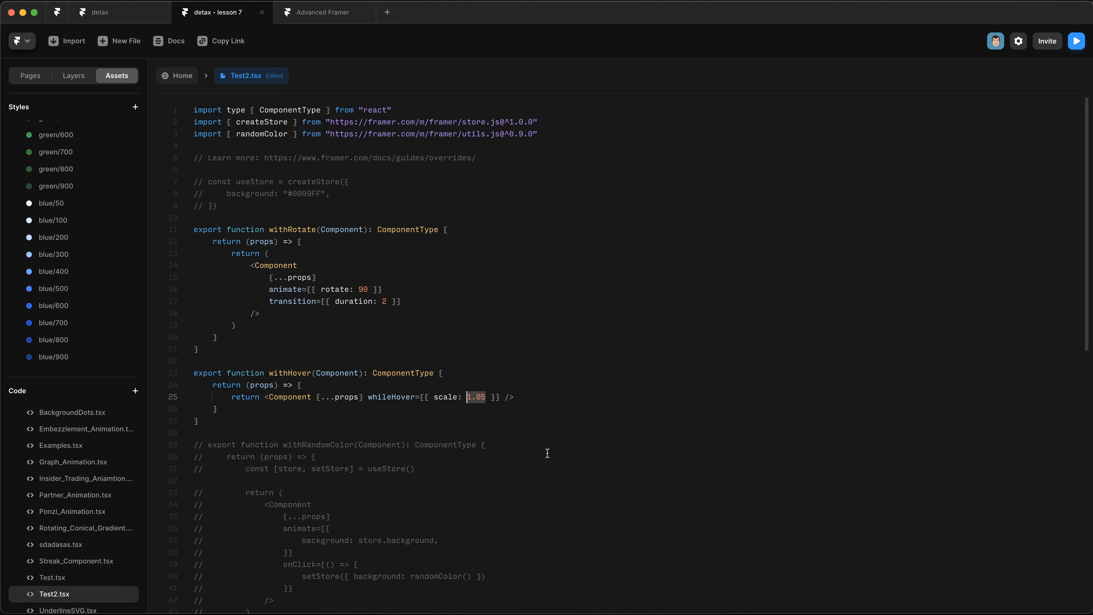
pyautogui.write('2')
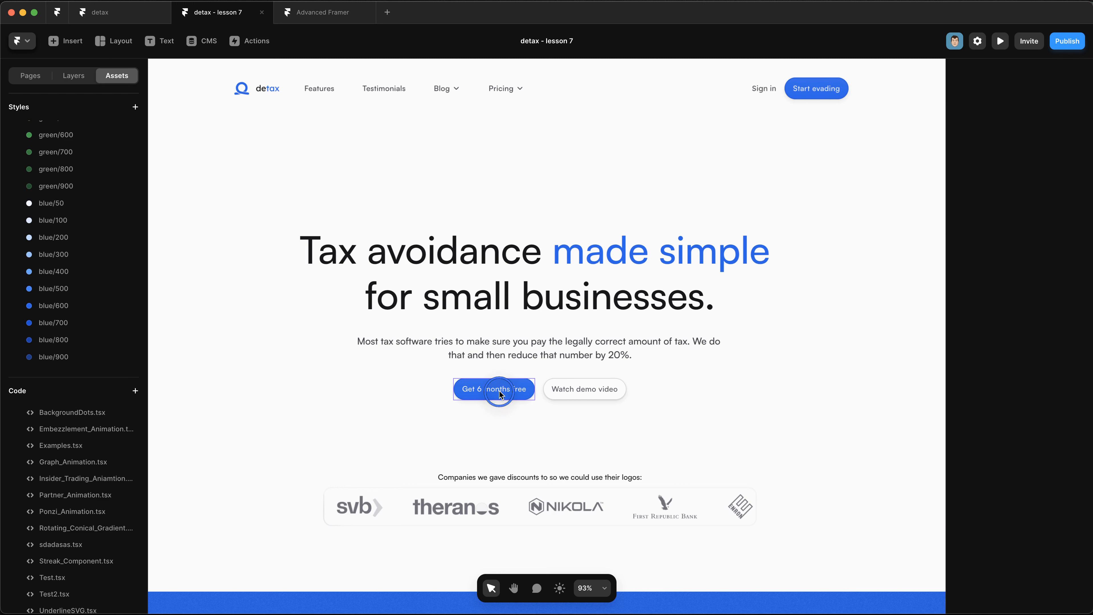
# Step: Apply Test2's withHover override to the Get 6 months free button and edit its code
pyautogui.click(493, 388)
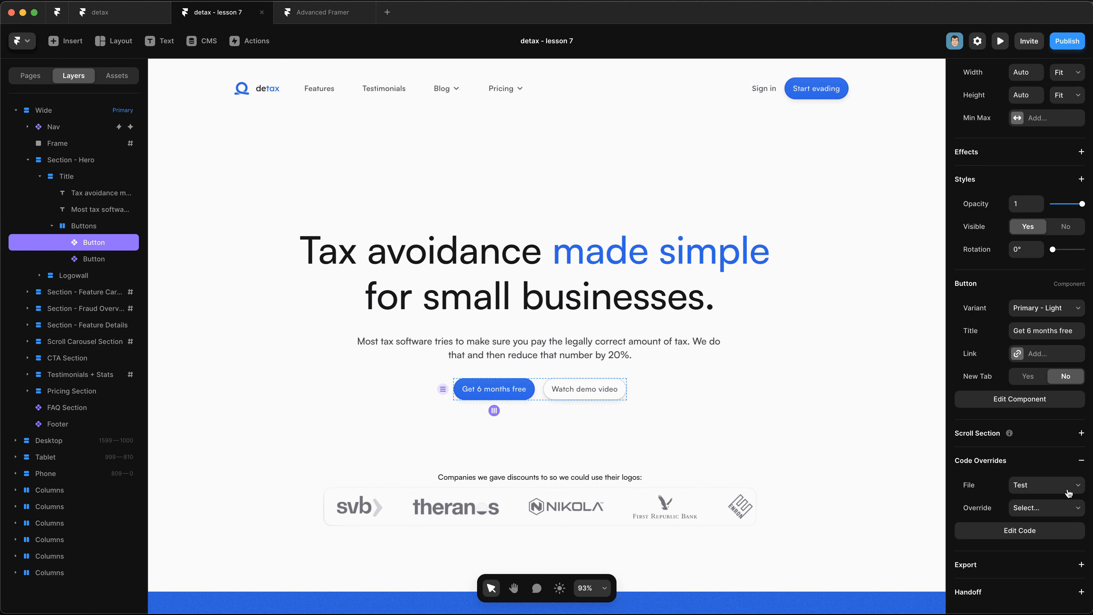
pyautogui.click(1046, 484)
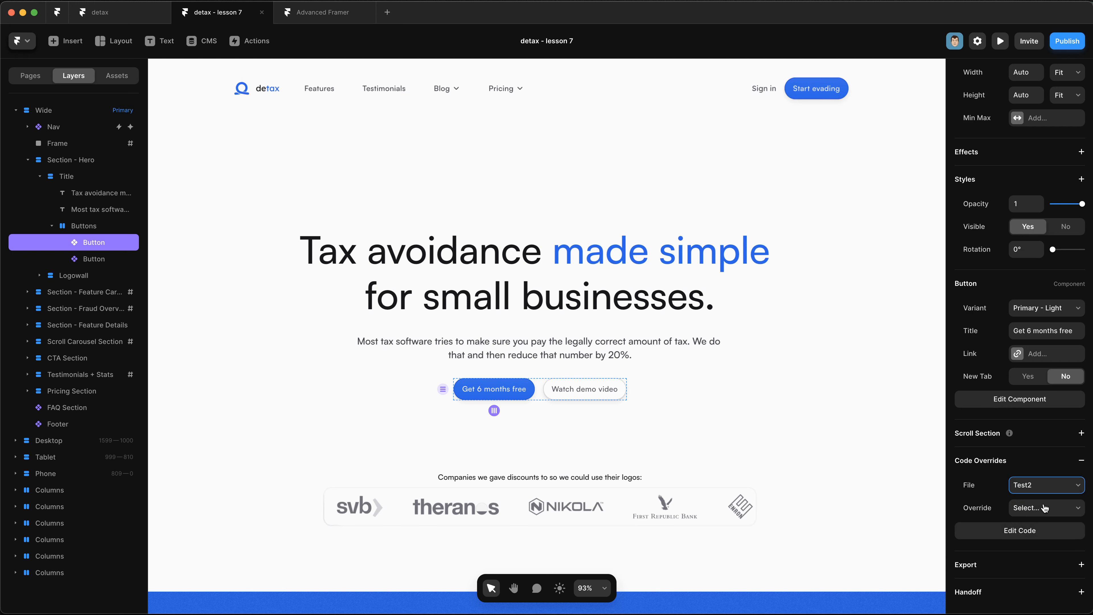
pyautogui.click(1046, 507)
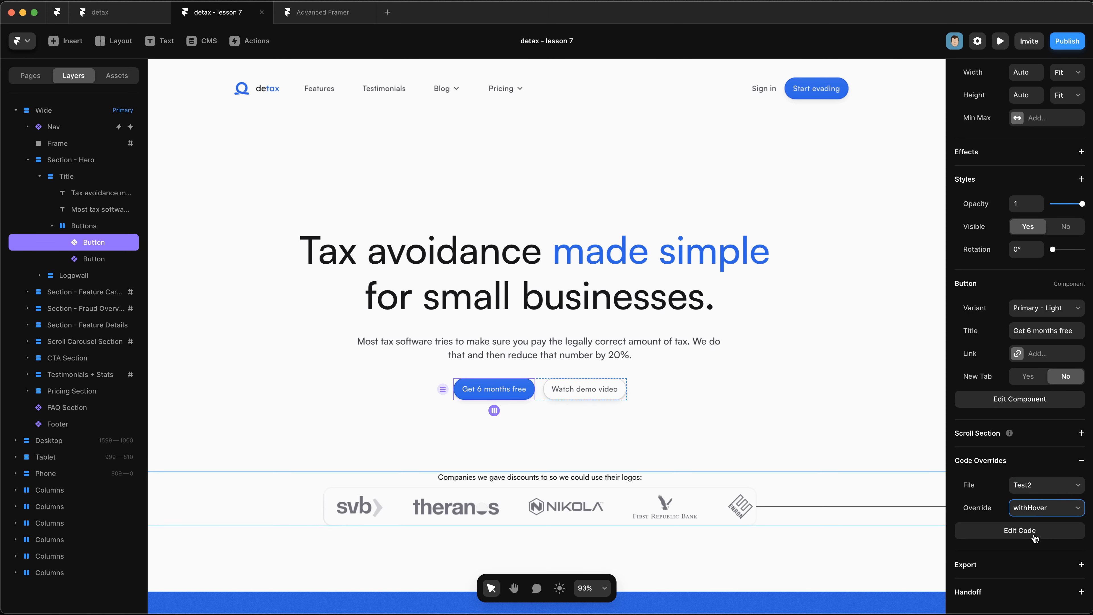
pyautogui.click(1018, 531)
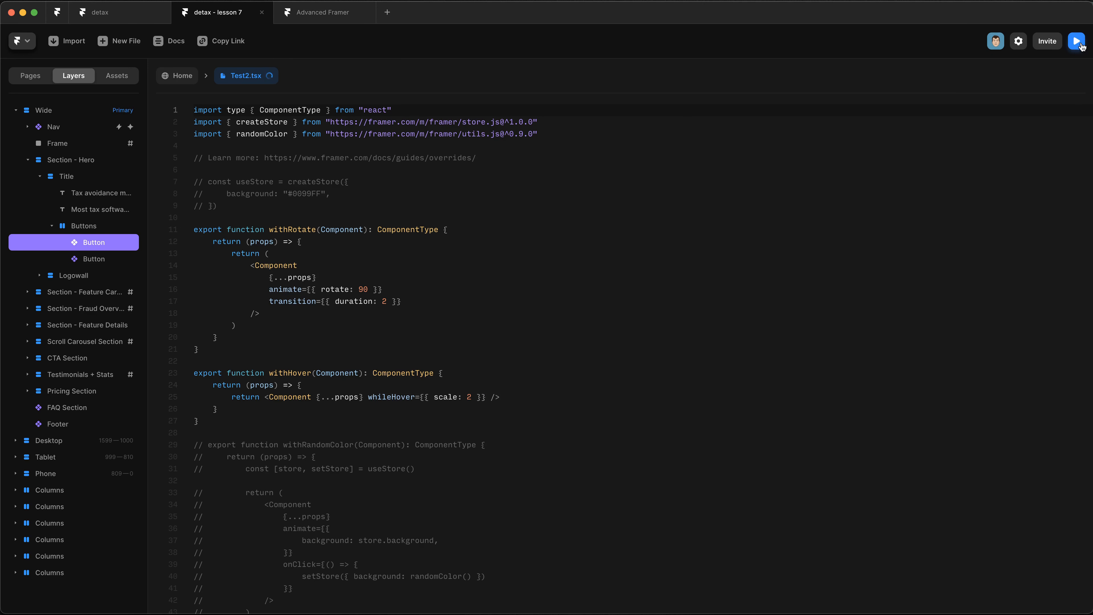
# Step: Show a live preview beside the code and set whileHover scale to 1.1
pyautogui.click(1077, 41)
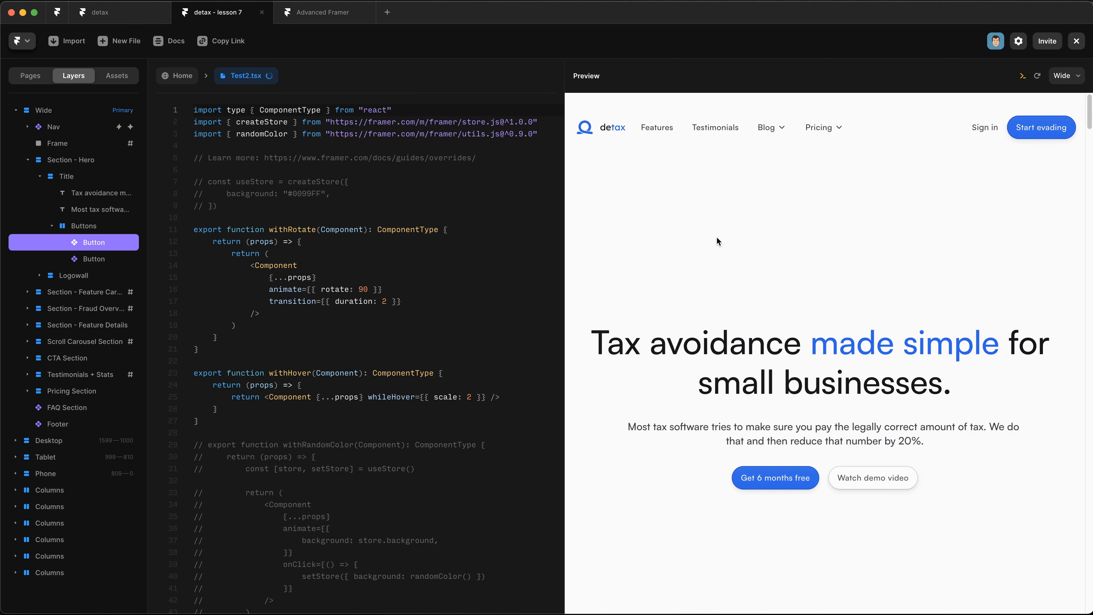
pyautogui.scroll(-3)
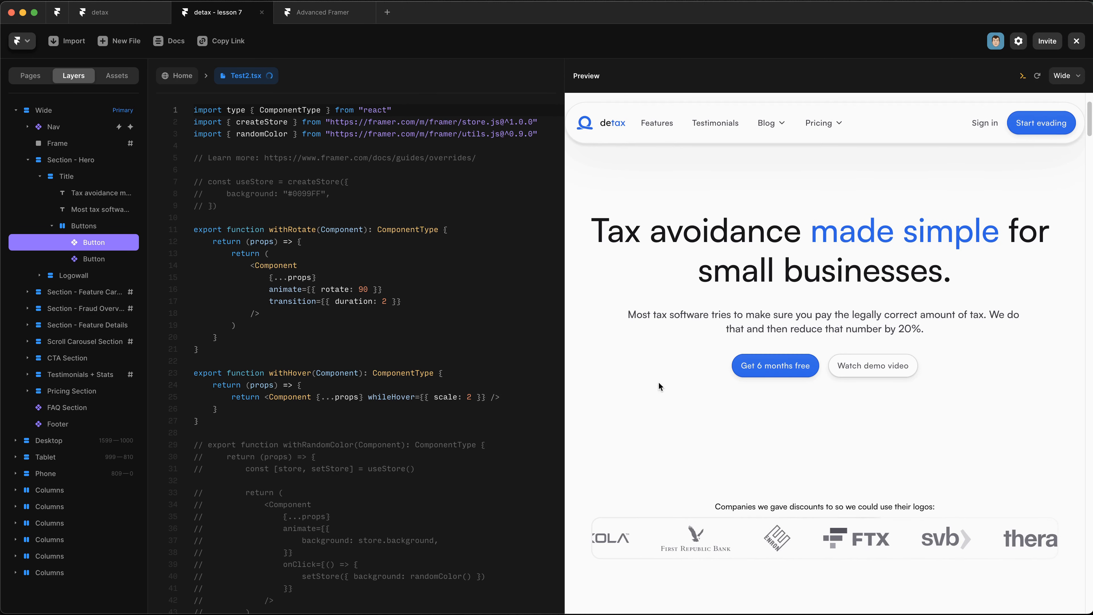
pyautogui.moveTo(774, 364)
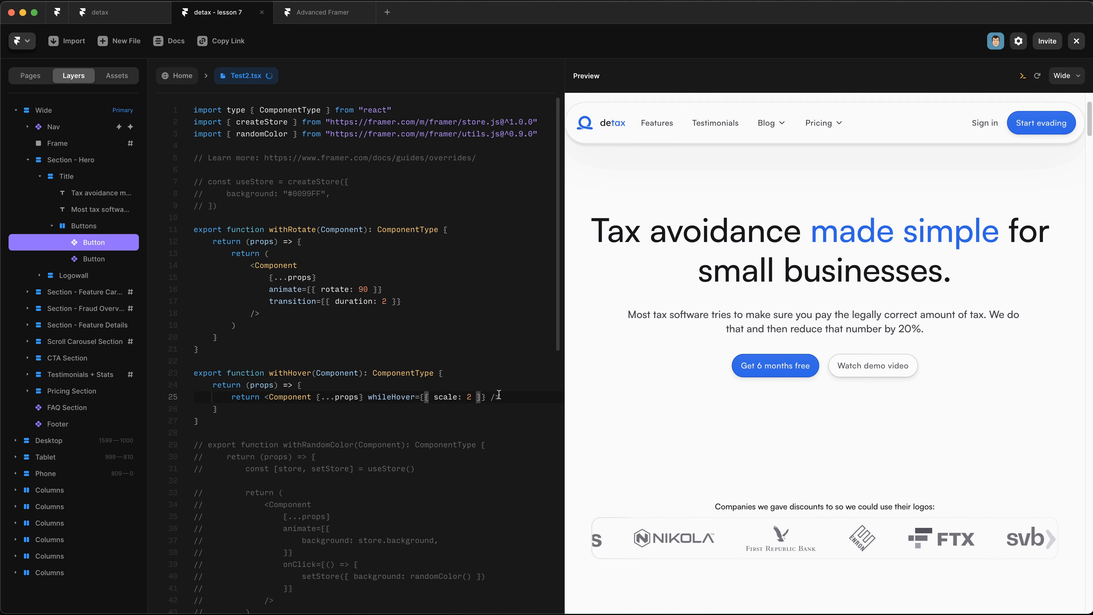
pyautogui.write('1.')
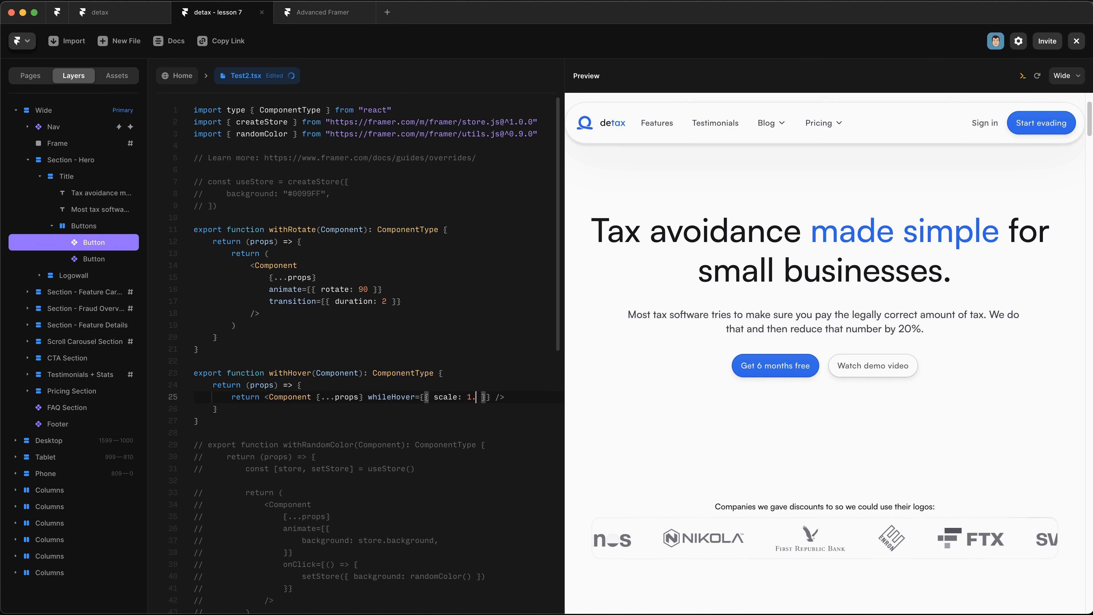
pyautogui.write('1')
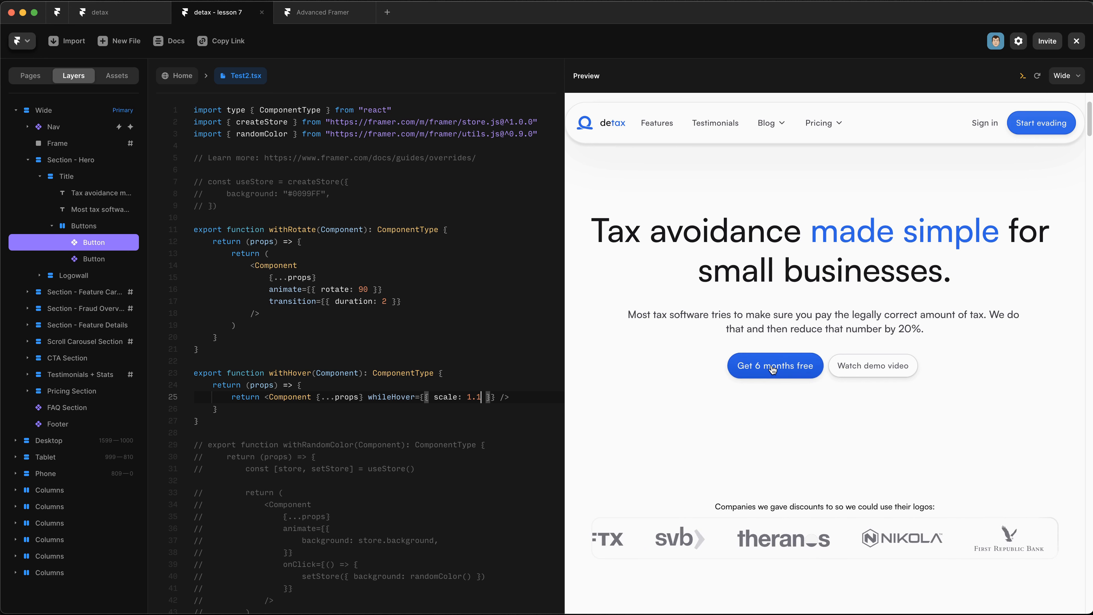
pyautogui.moveTo(628, 448)
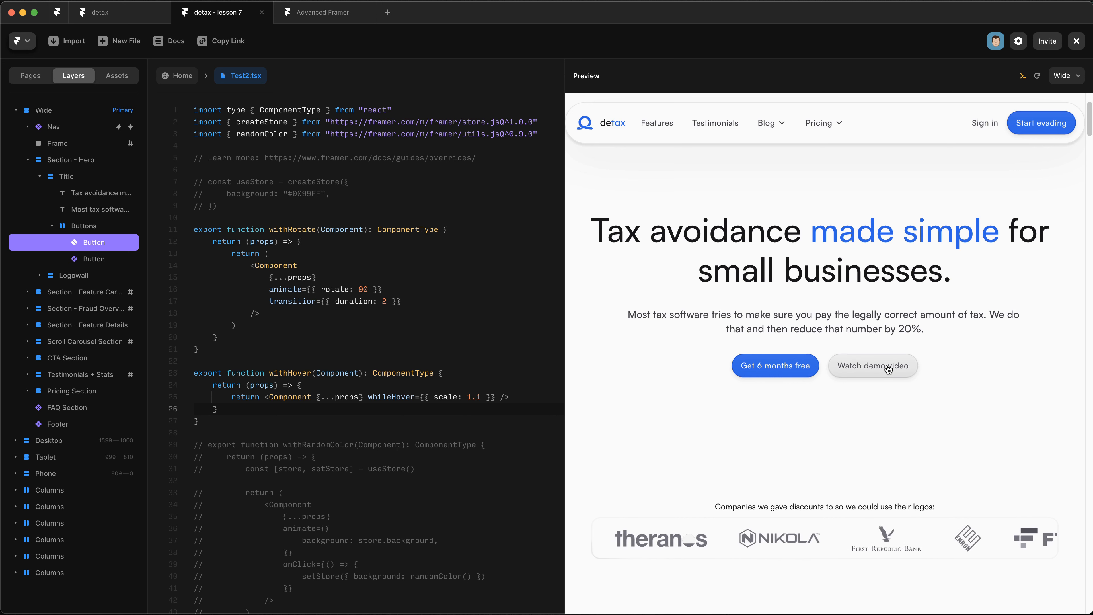
# Step: Close the code editor, preview the rotating button, then return to the canvas
pyautogui.click(177, 377)
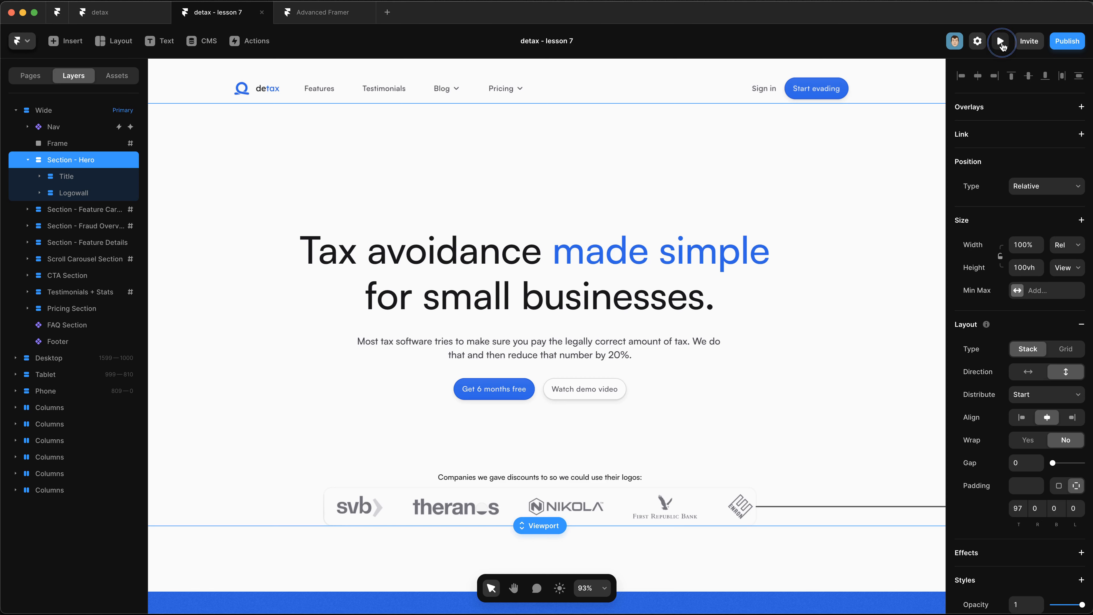
pyautogui.click(1001, 41)
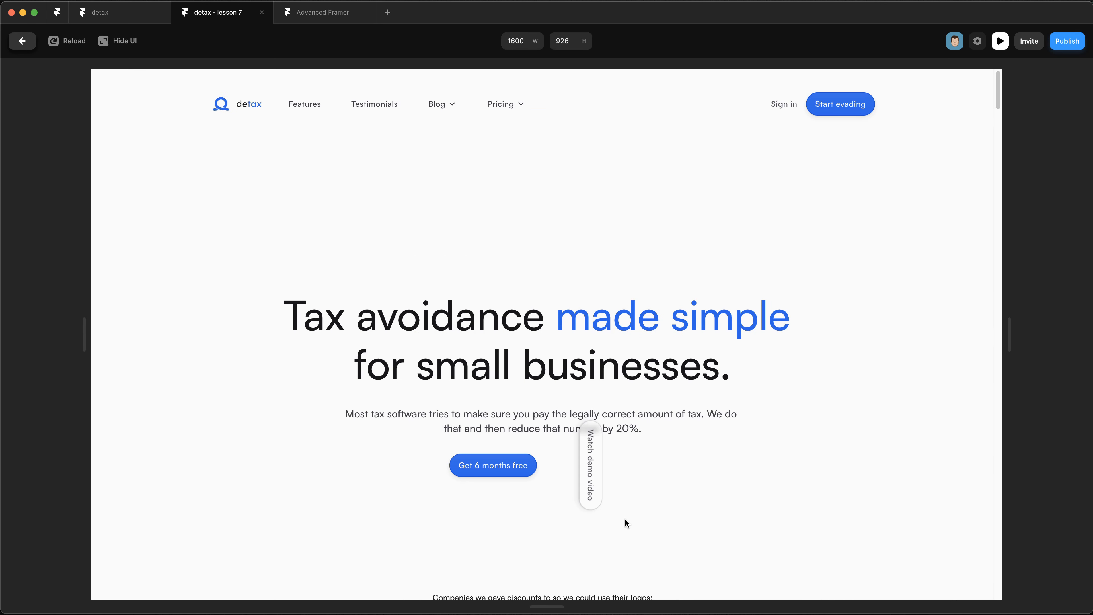
pyautogui.moveTo(636, 529)
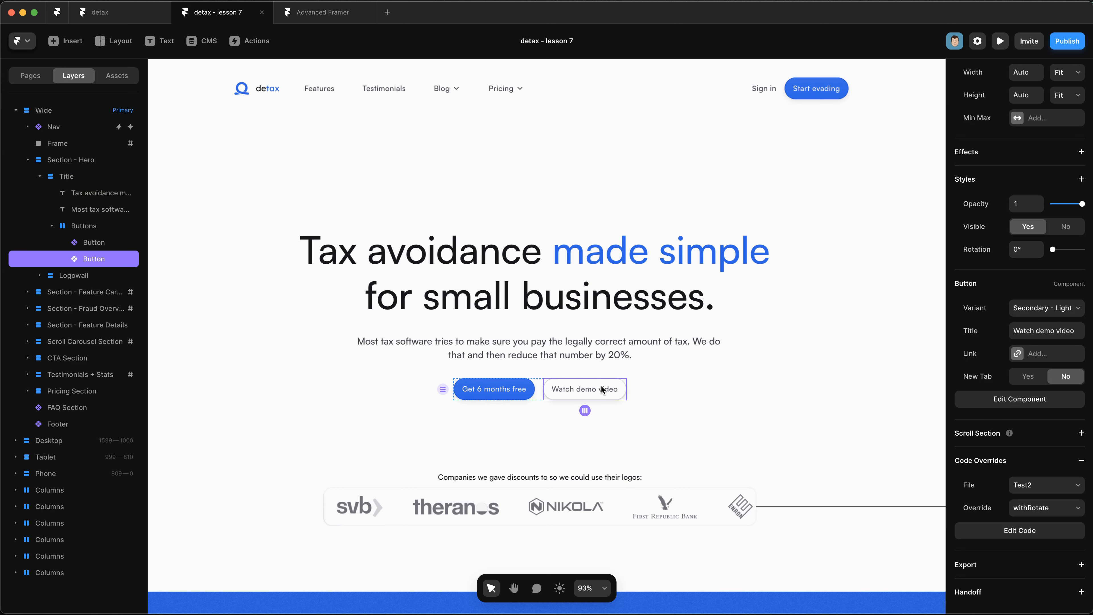
pyautogui.click(633, 12)
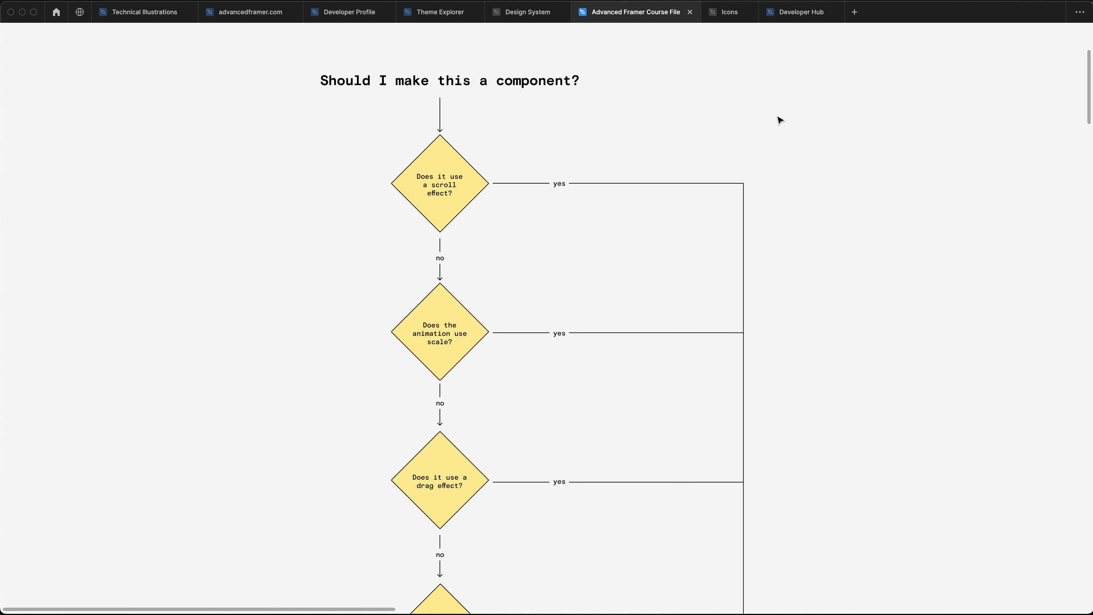
pyautogui.moveTo(738, 131)
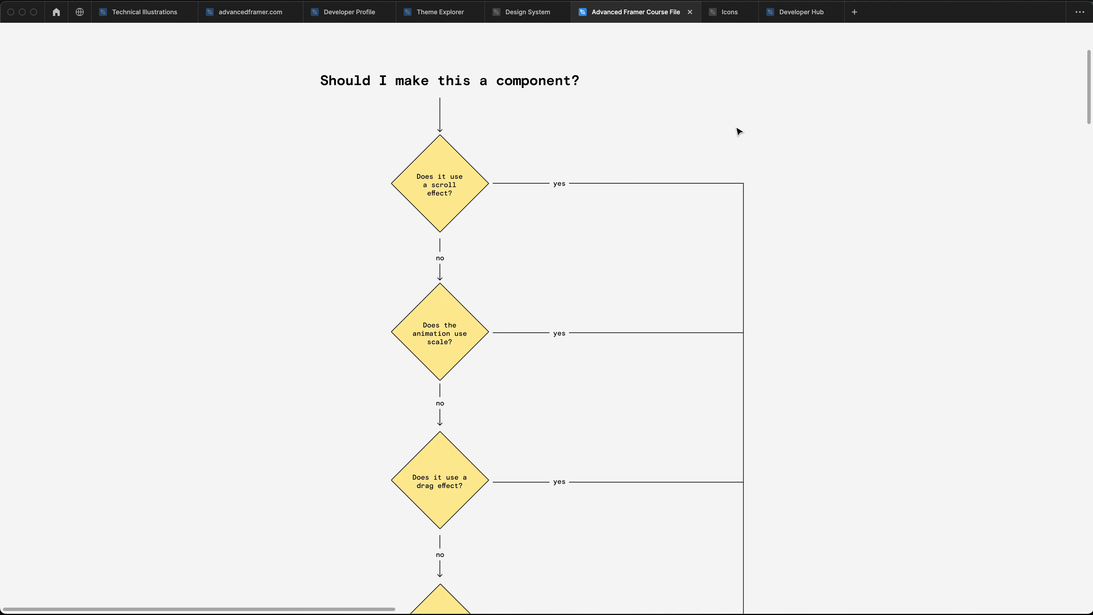
# Step: Walk the component-decision flowchart from the scale question down to the loop-effect question
pyautogui.click(440, 332)
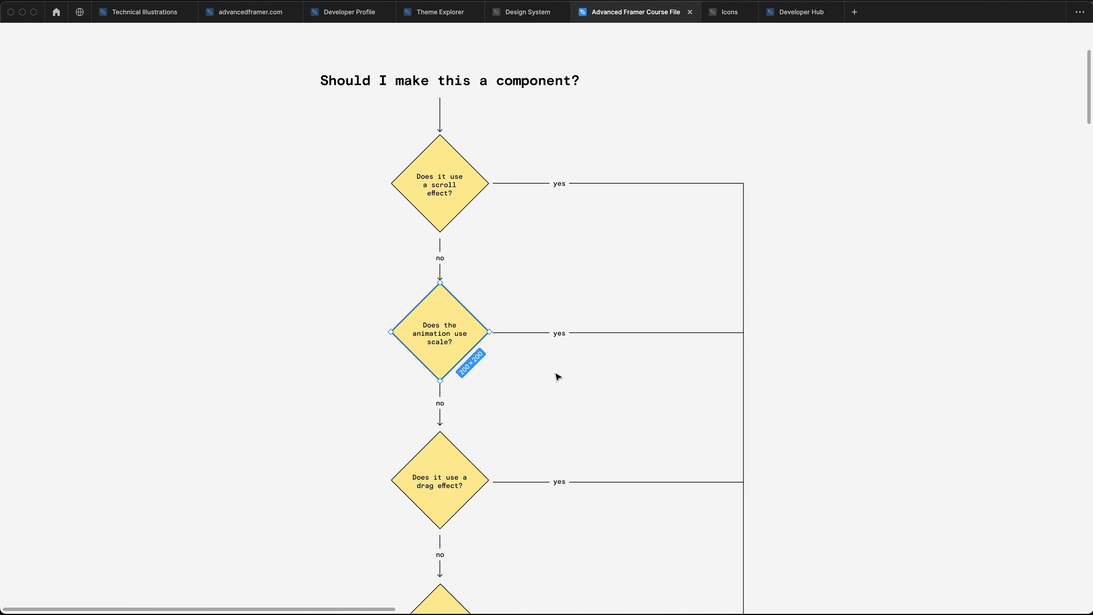
pyautogui.moveTo(552, 381)
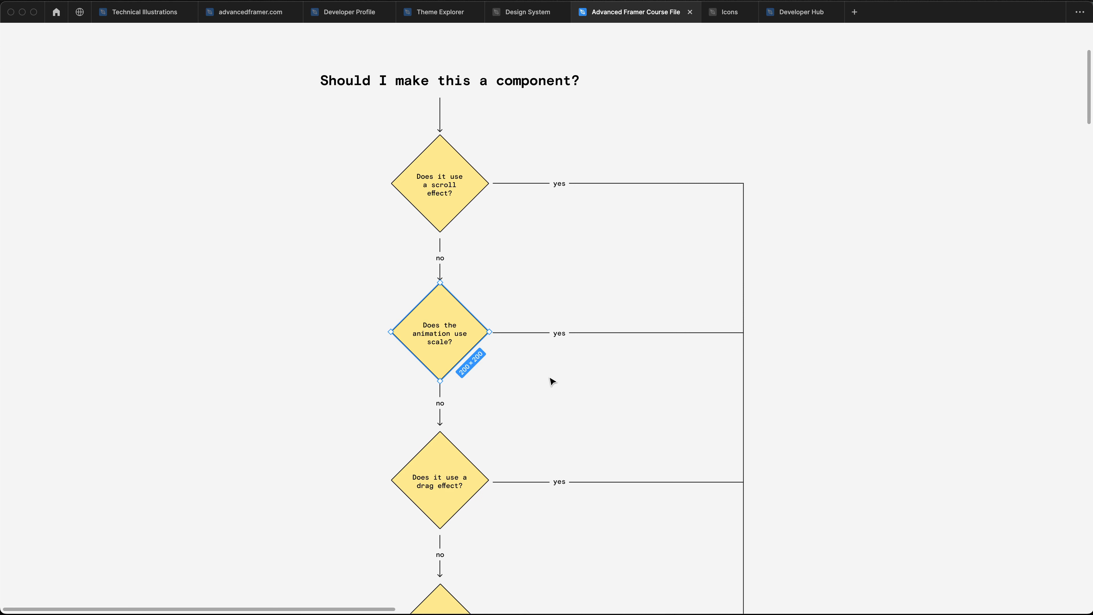
pyautogui.scroll(-3)
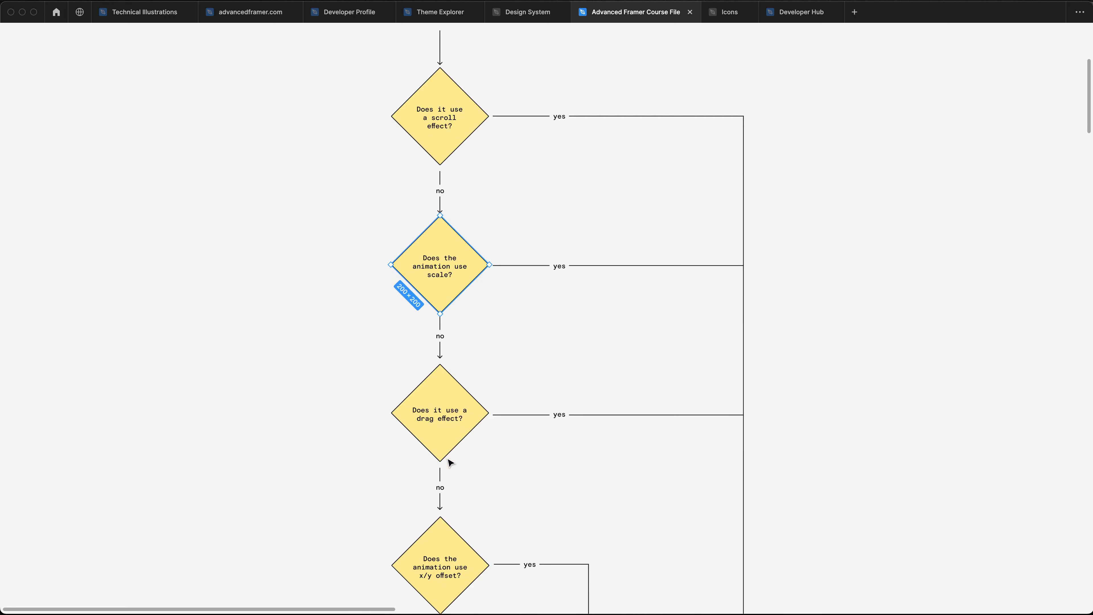
pyautogui.scroll(-3)
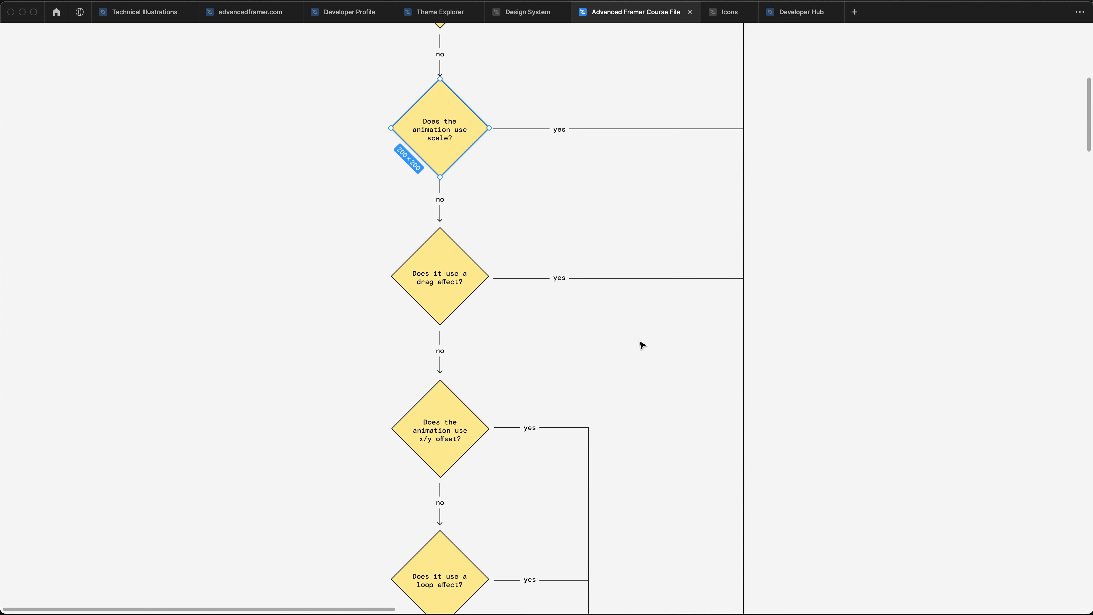
pyautogui.moveTo(709, 349)
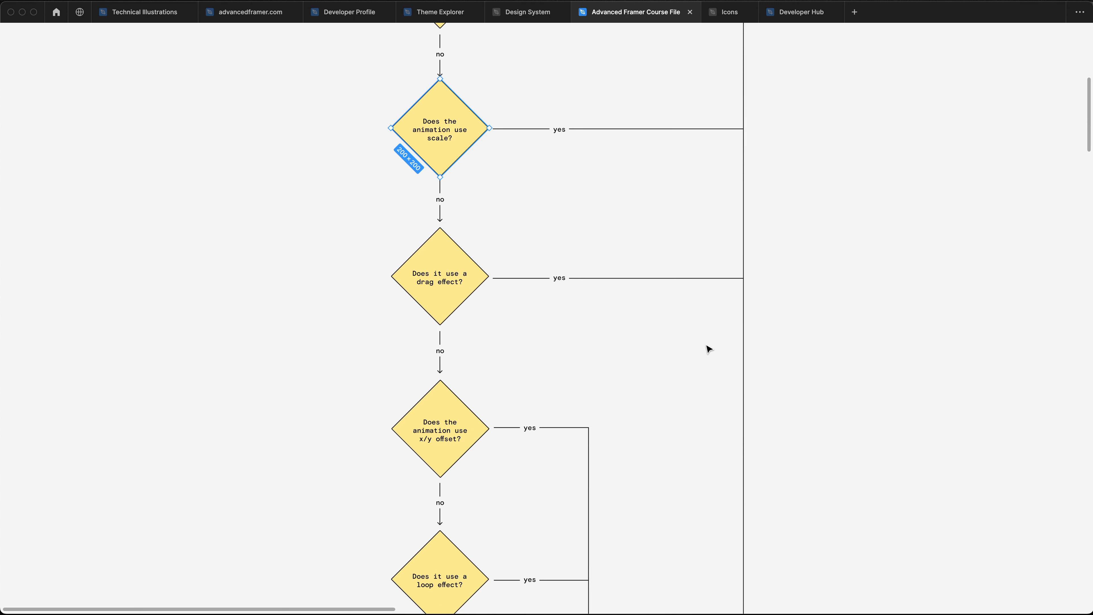
pyautogui.scroll(-3)
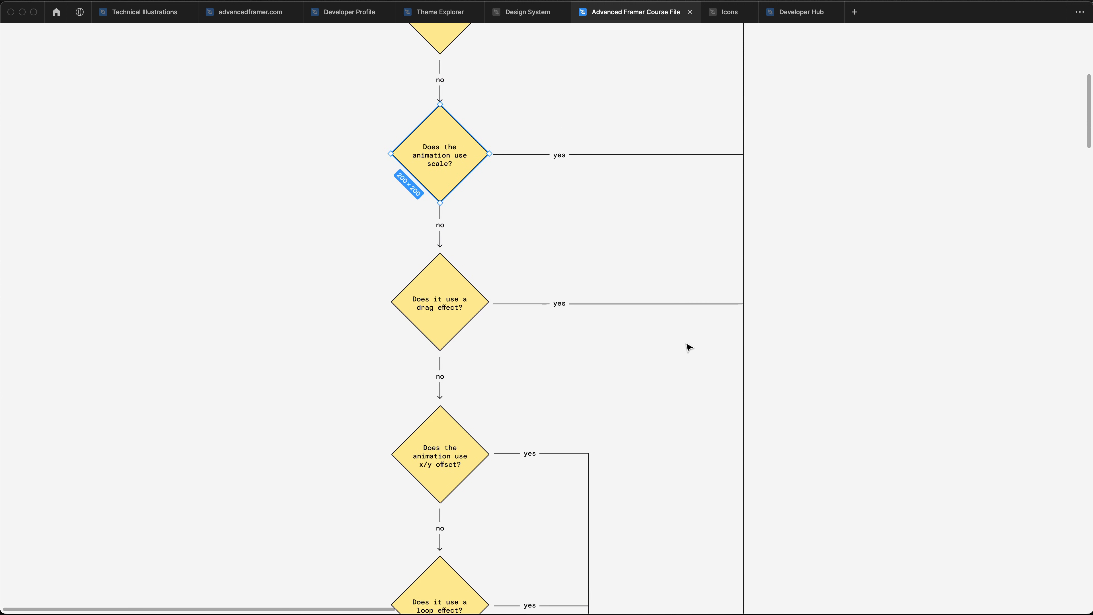
pyautogui.click(440, 155)
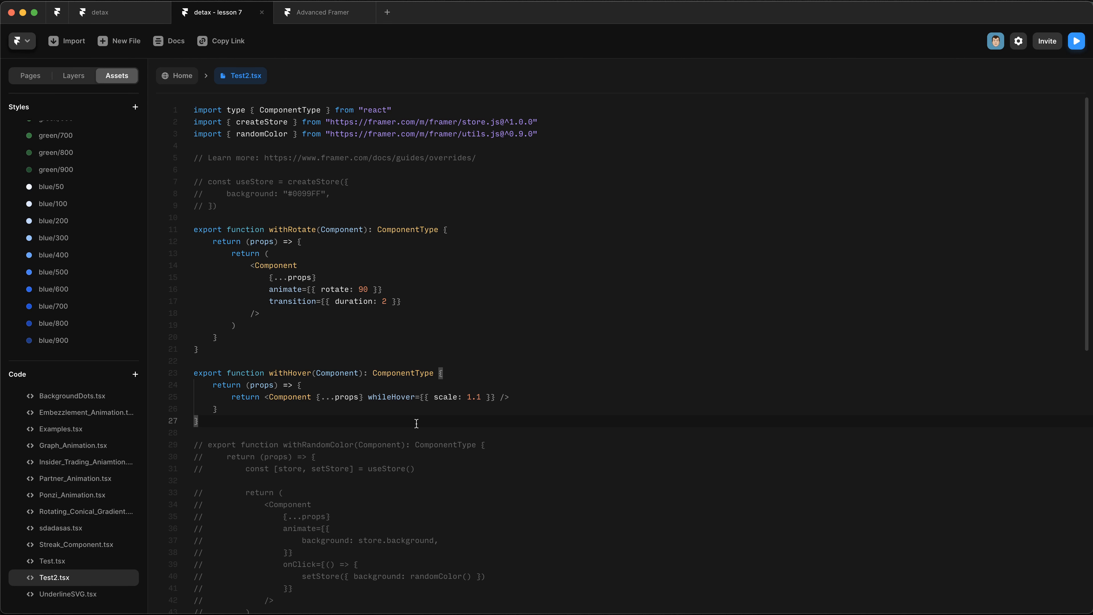
pyautogui.moveTo(401, 426)
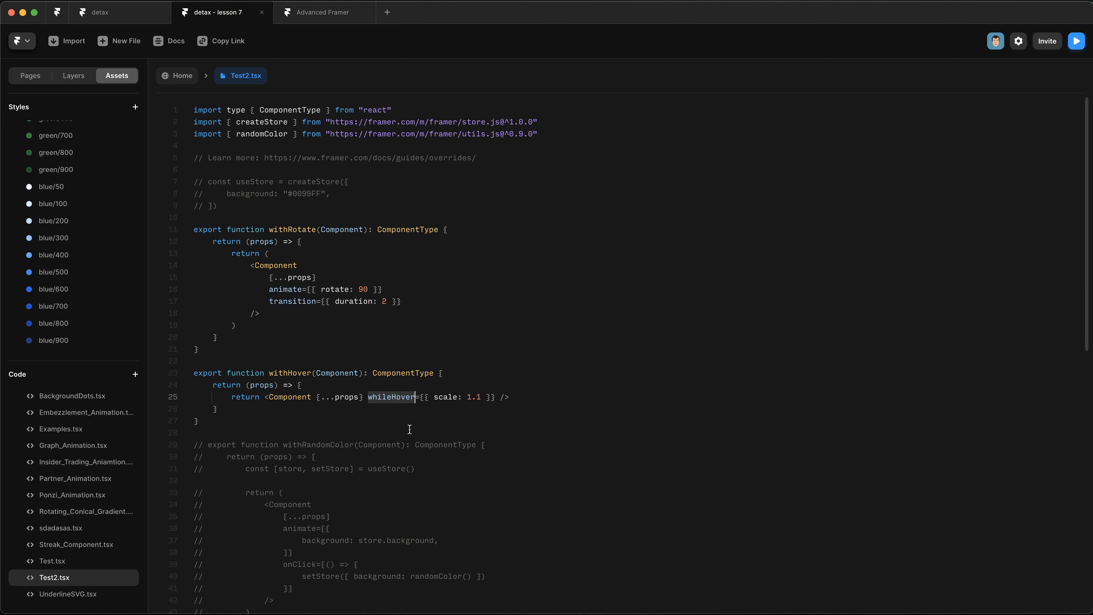
pyautogui.moveTo(392, 418)
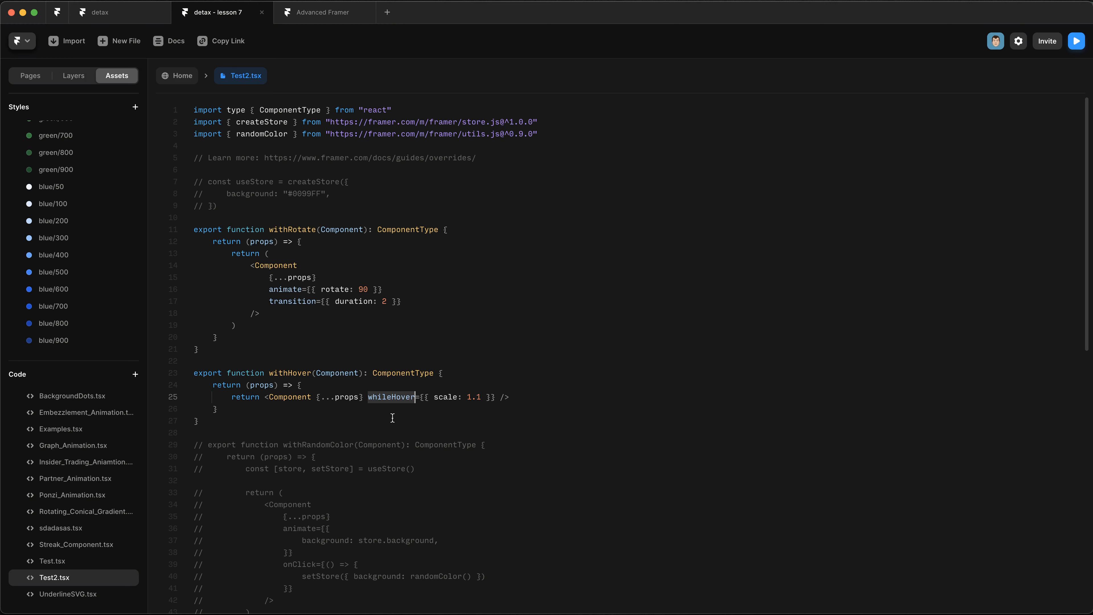
# Step: Return to Framer's Test2.tsx showing the whileHover scale 1.1 override
pyautogui.click(635, 12)
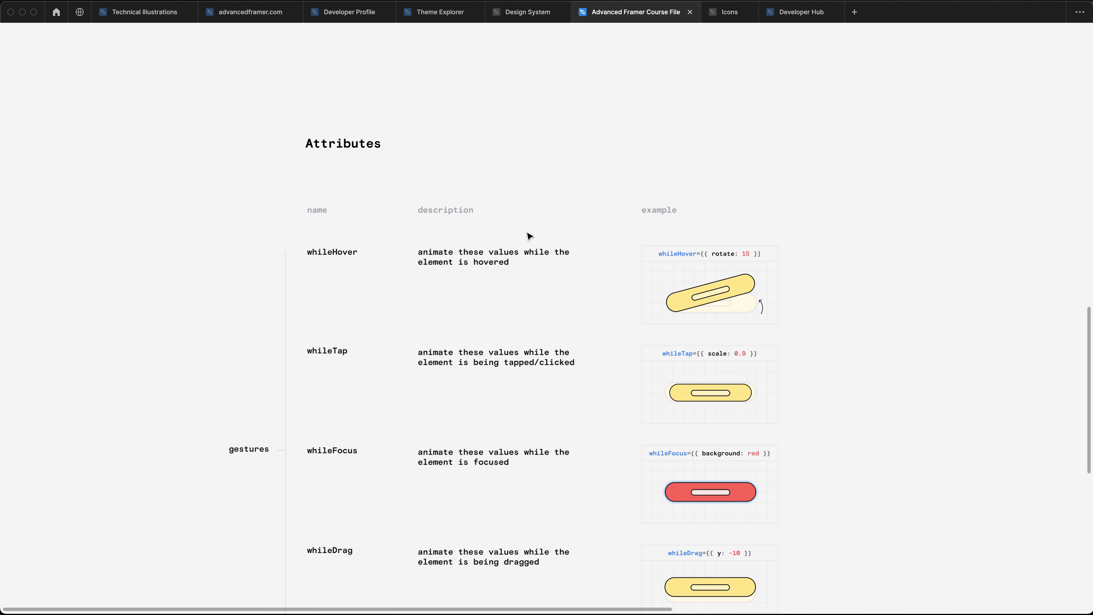
pyautogui.moveTo(464, 241)
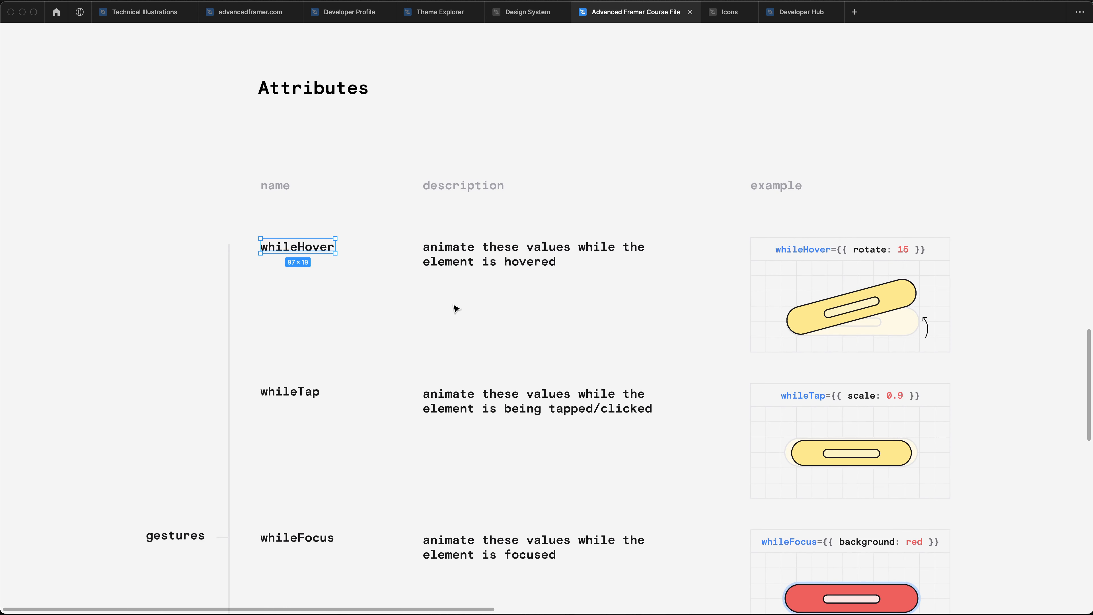
pyautogui.moveTo(426, 296)
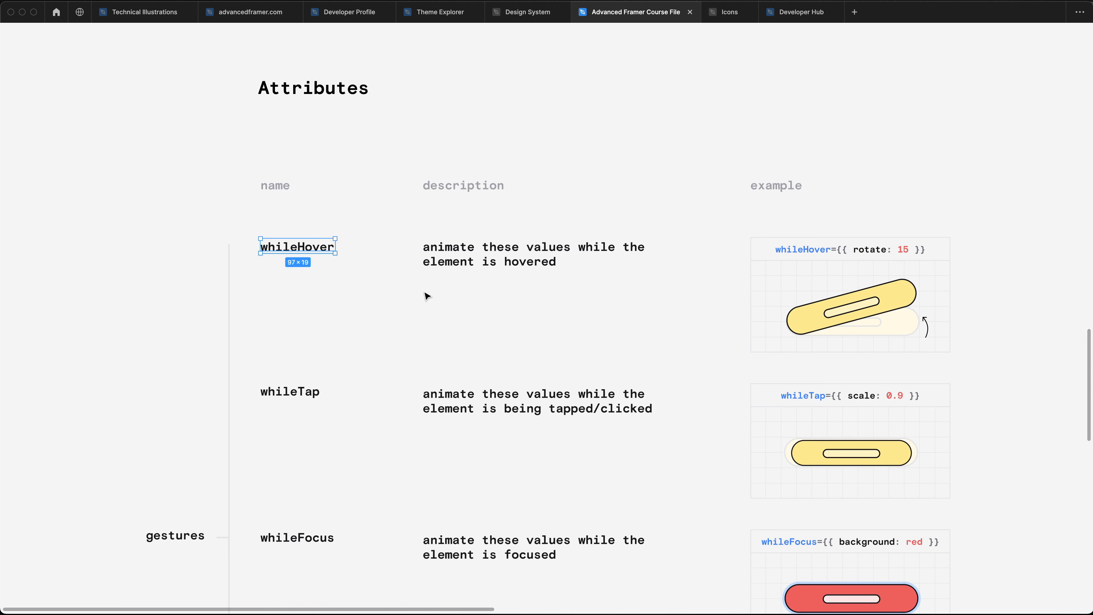
# Step: Review the course file's whileInView, animate, text and style attribute rows
pyautogui.scroll(-3)
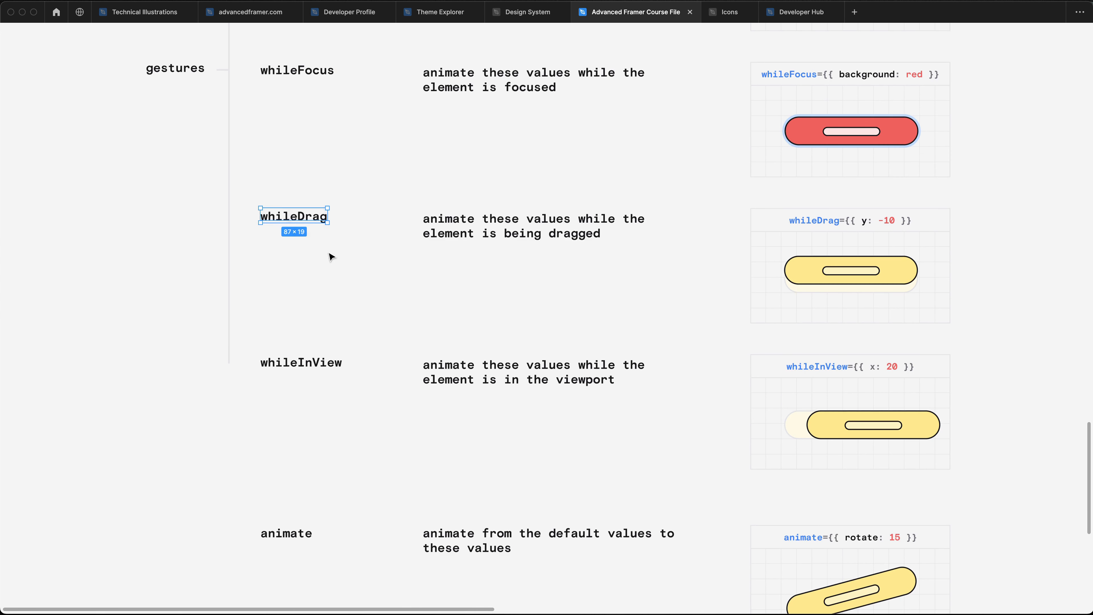
pyautogui.moveTo(355, 294)
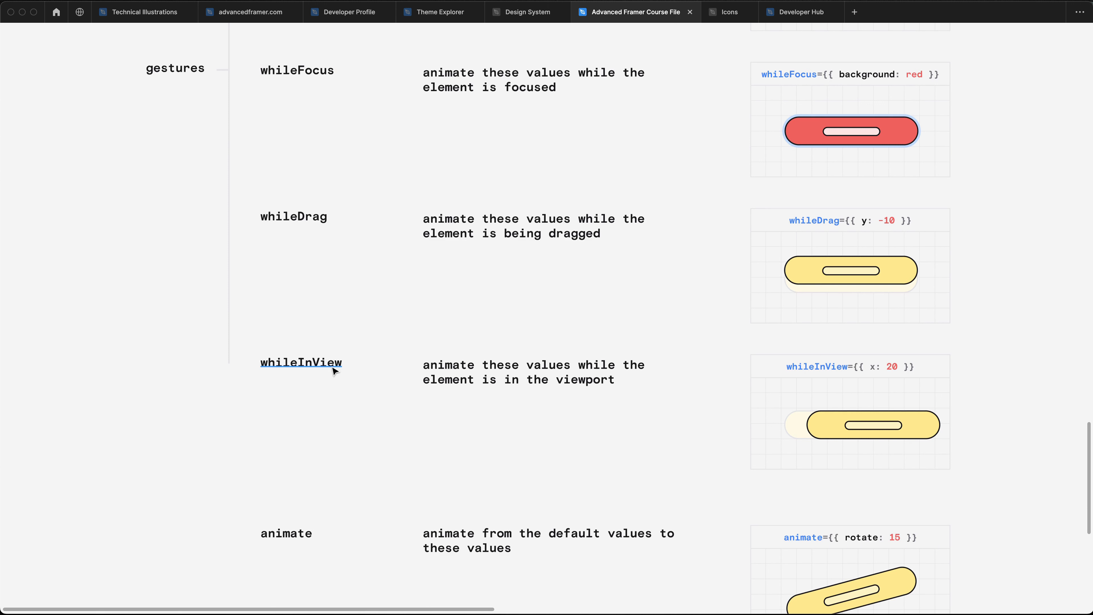
pyautogui.click(301, 362)
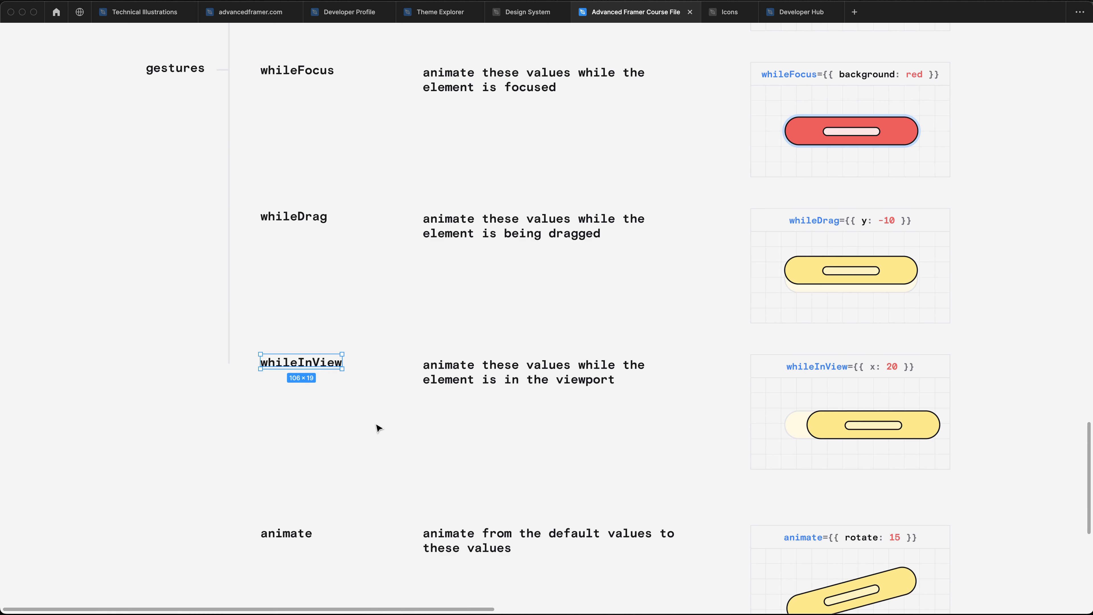
pyautogui.scroll(-3)
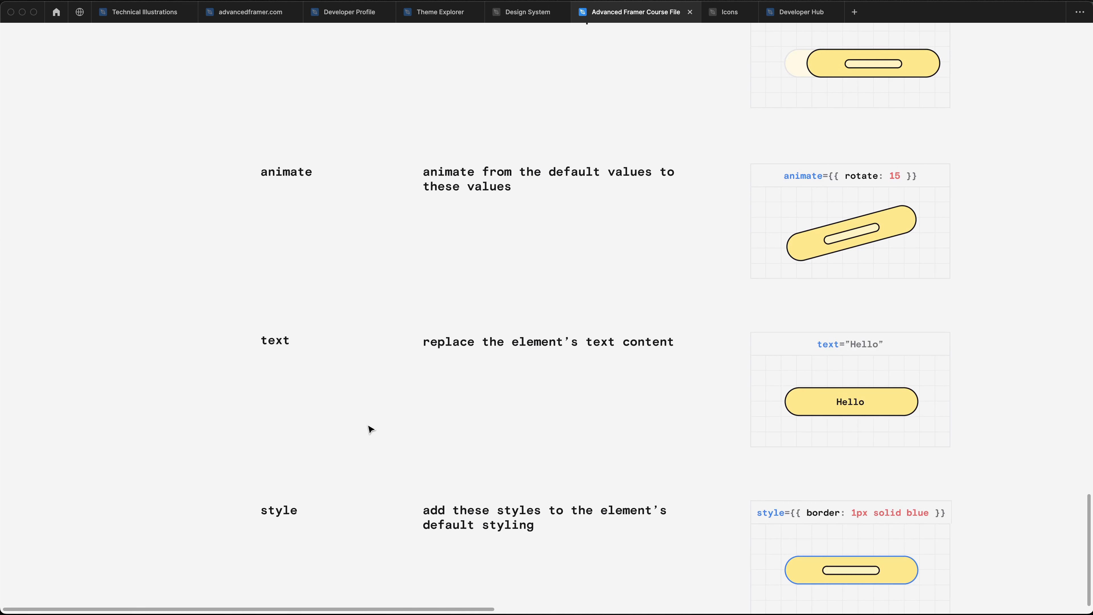
pyautogui.moveTo(358, 426)
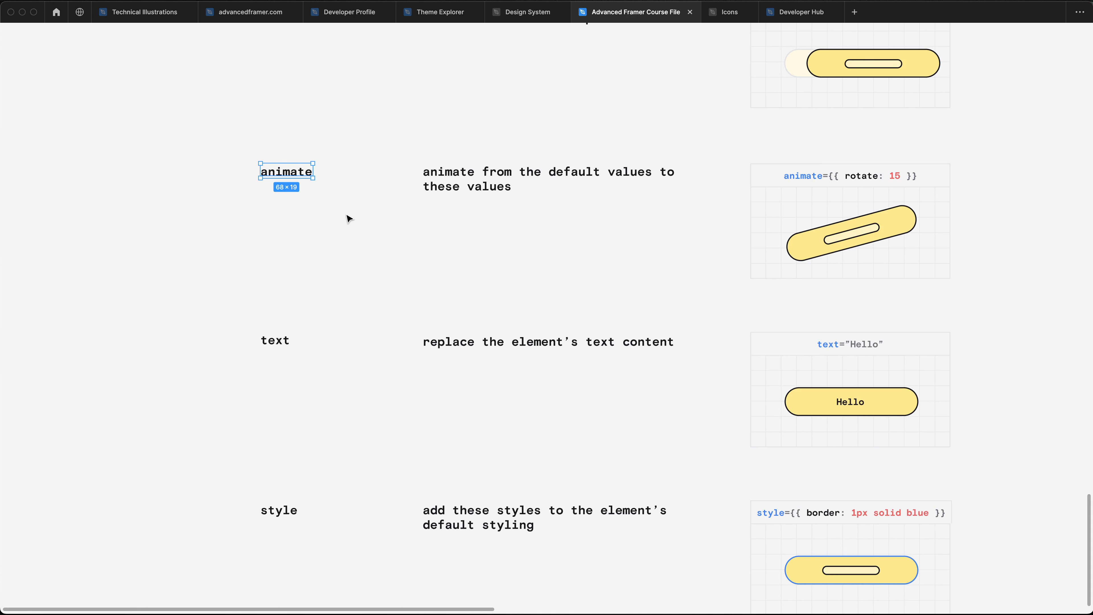
pyautogui.moveTo(301, 199)
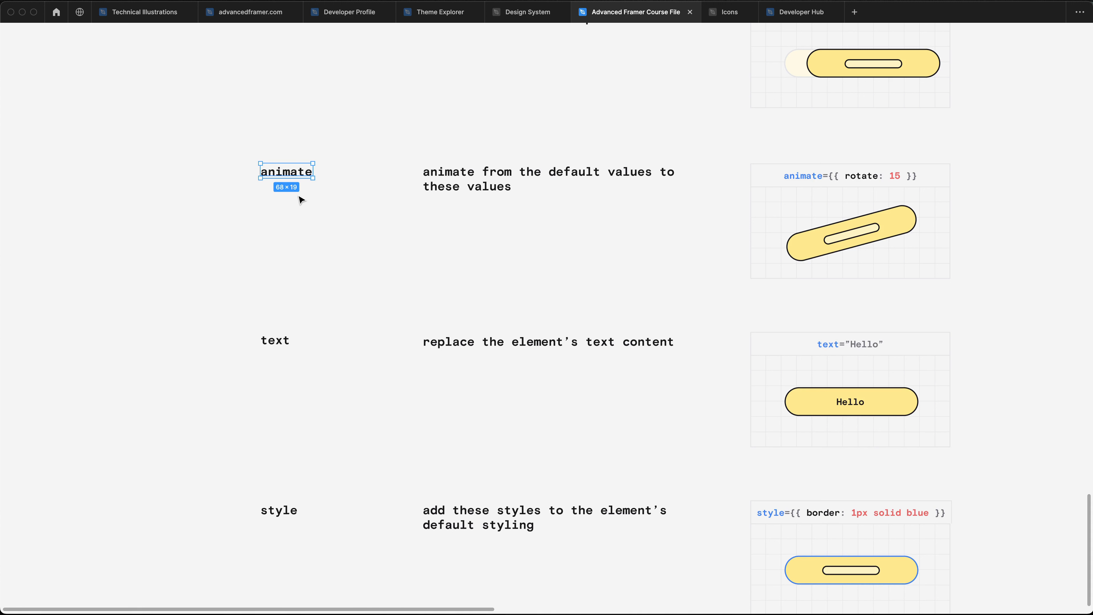
pyautogui.click(274, 341)
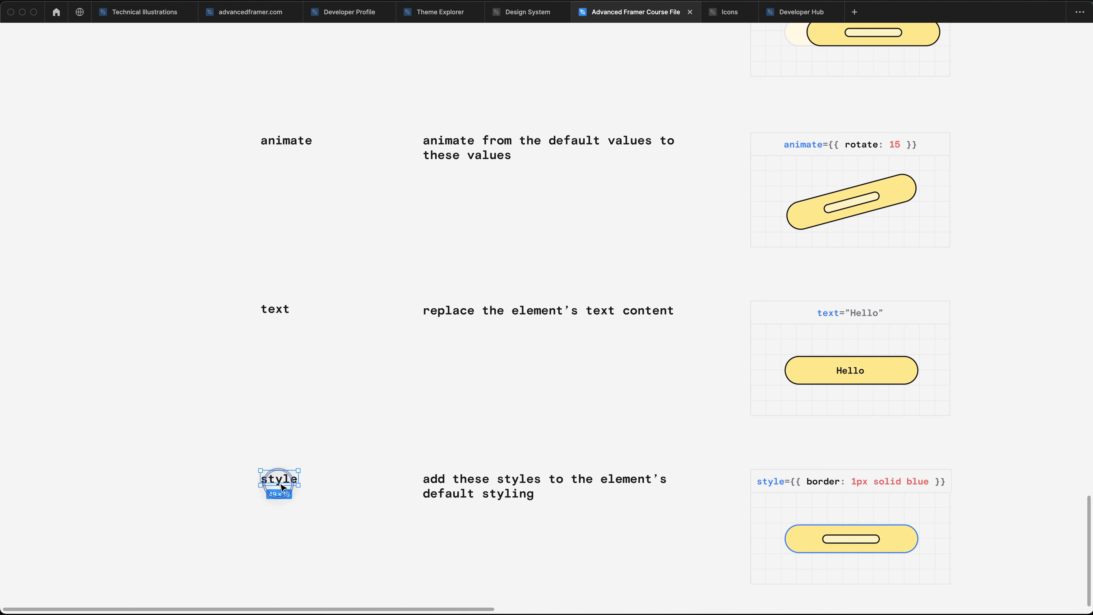
pyautogui.moveTo(389, 456)
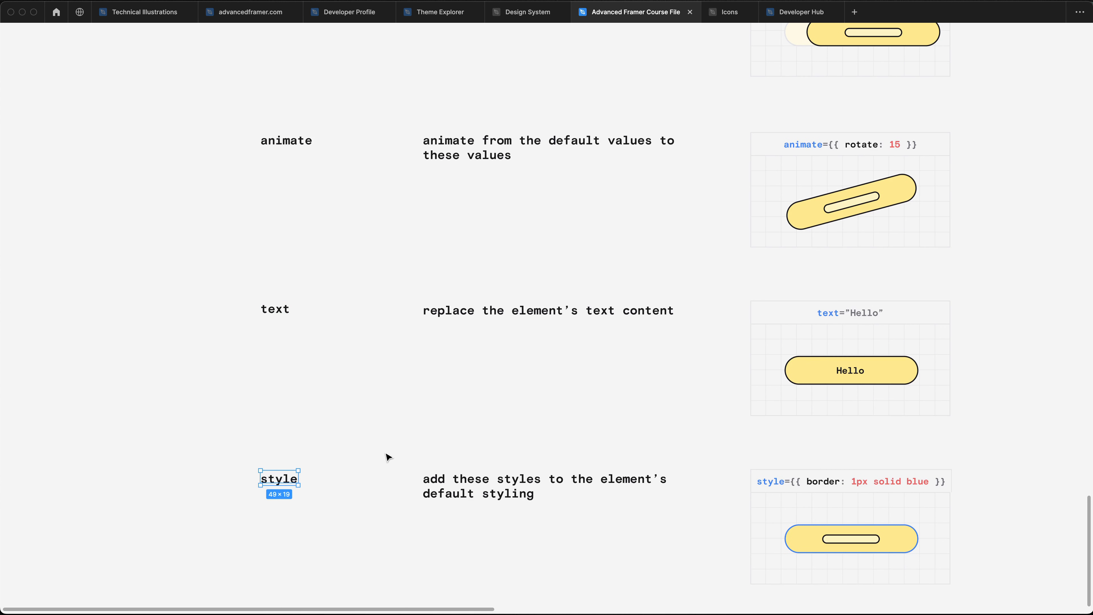
pyautogui.moveTo(347, 462)
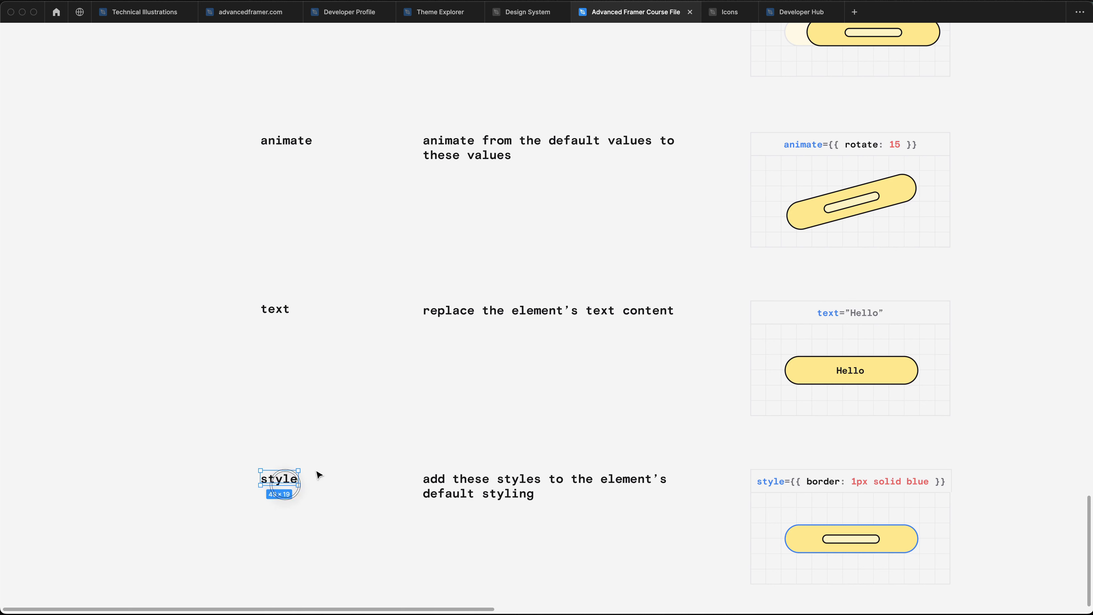
pyautogui.click(286, 140)
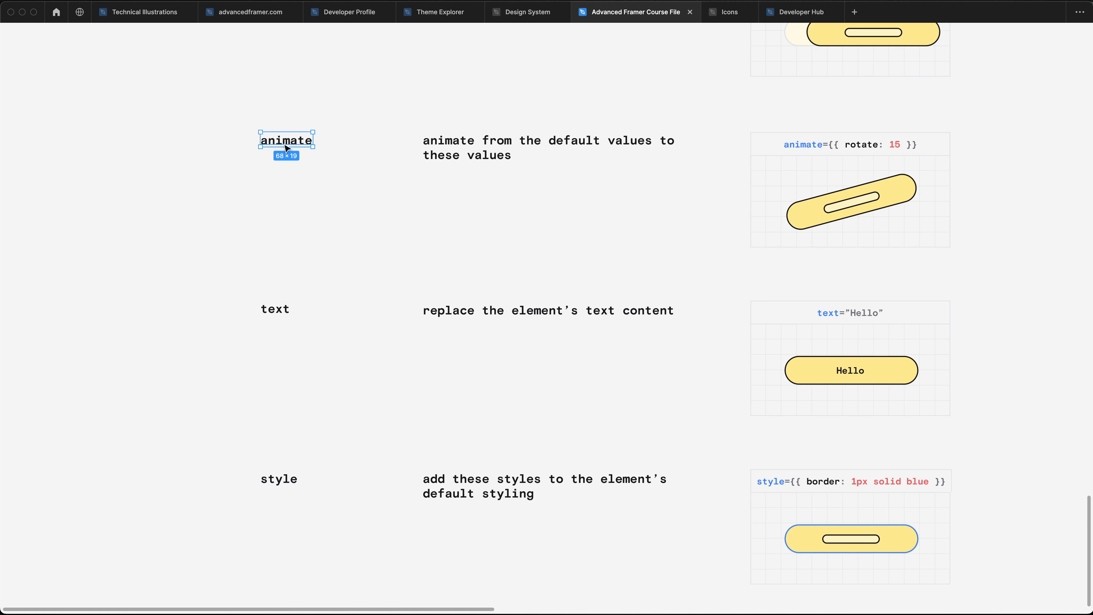
pyautogui.scroll(-3)
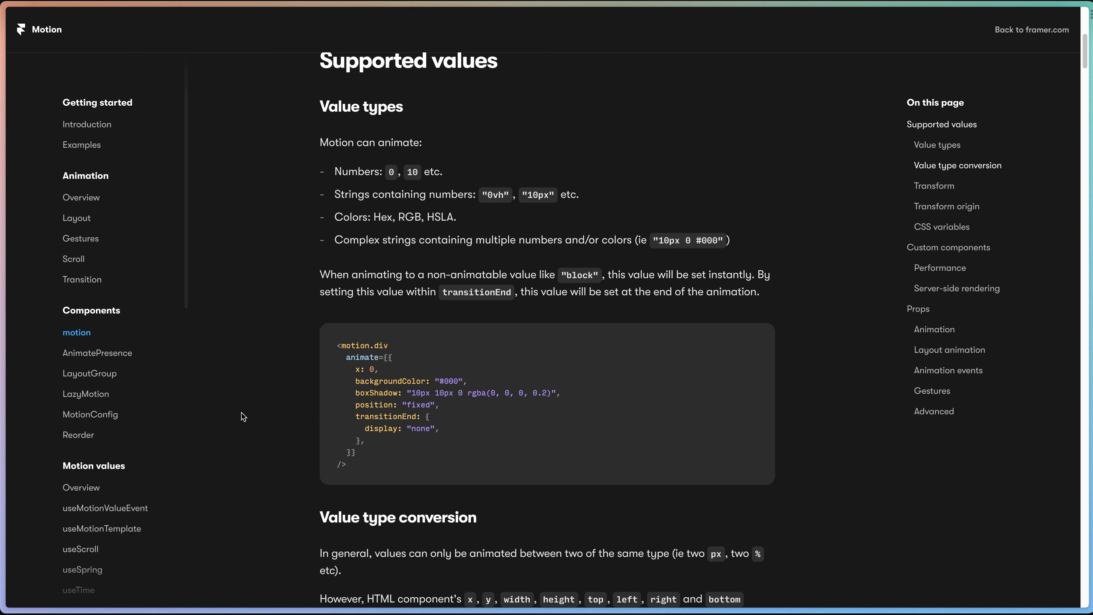
# Step: Scroll the Motion docs Supported values page to Transform origin, then return to Framer
pyautogui.scroll(-3)
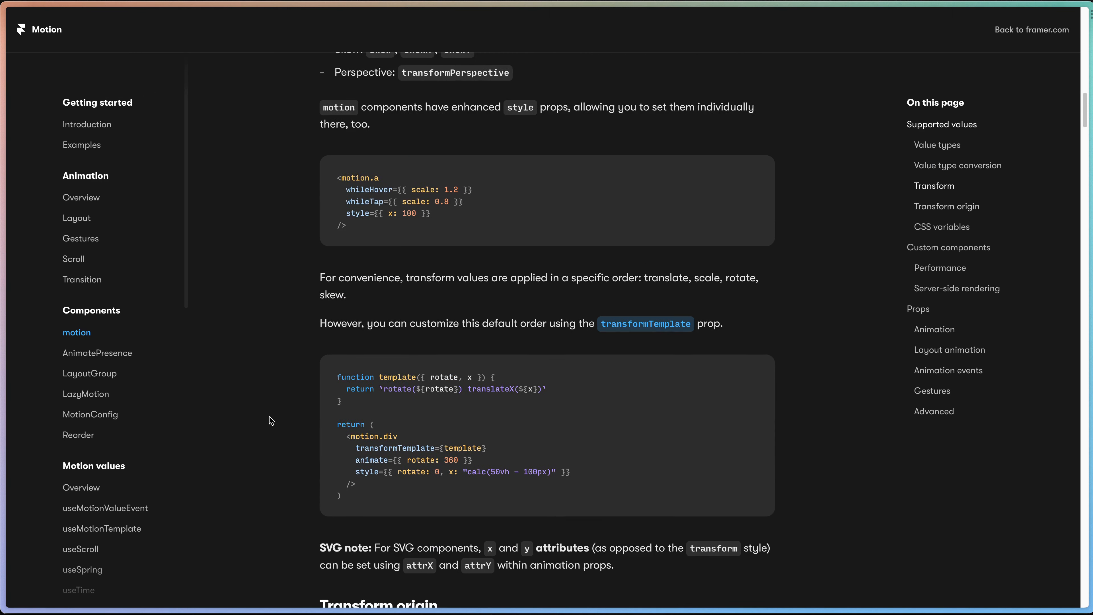
pyautogui.scroll(-3)
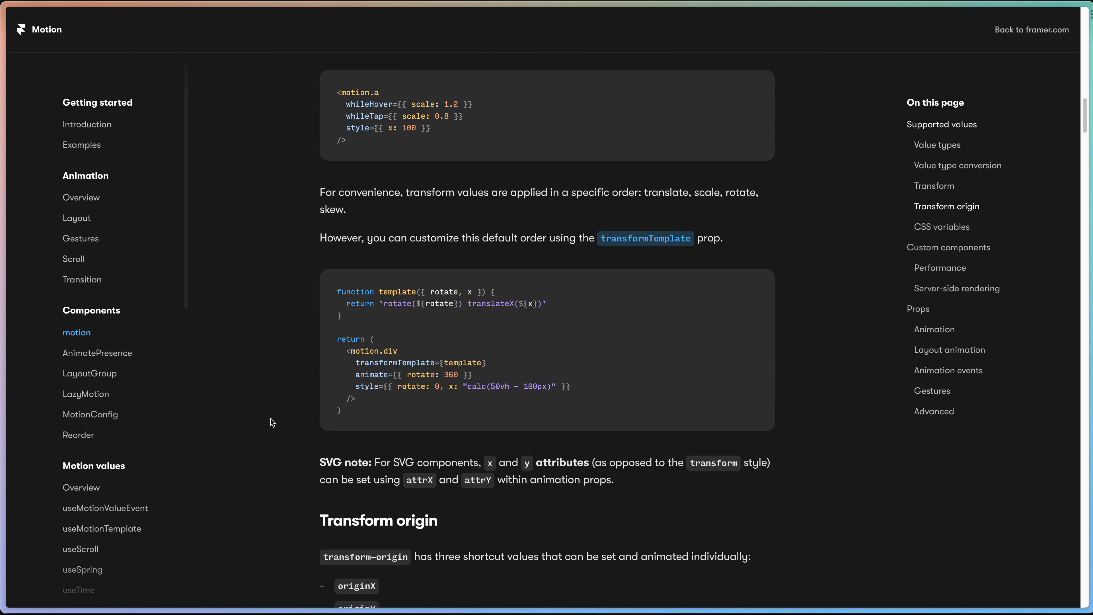
pyautogui.click(215, 12)
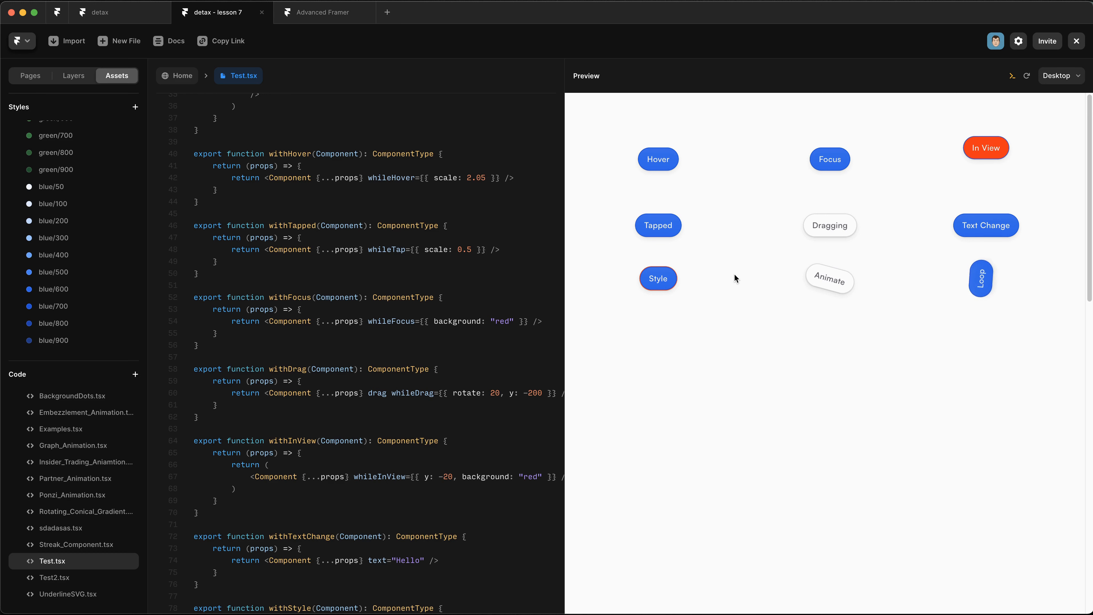
# Step: Add transition: { duration: 2 } to withInView's whileInView after background: "red"
pyautogui.click(161, 169)
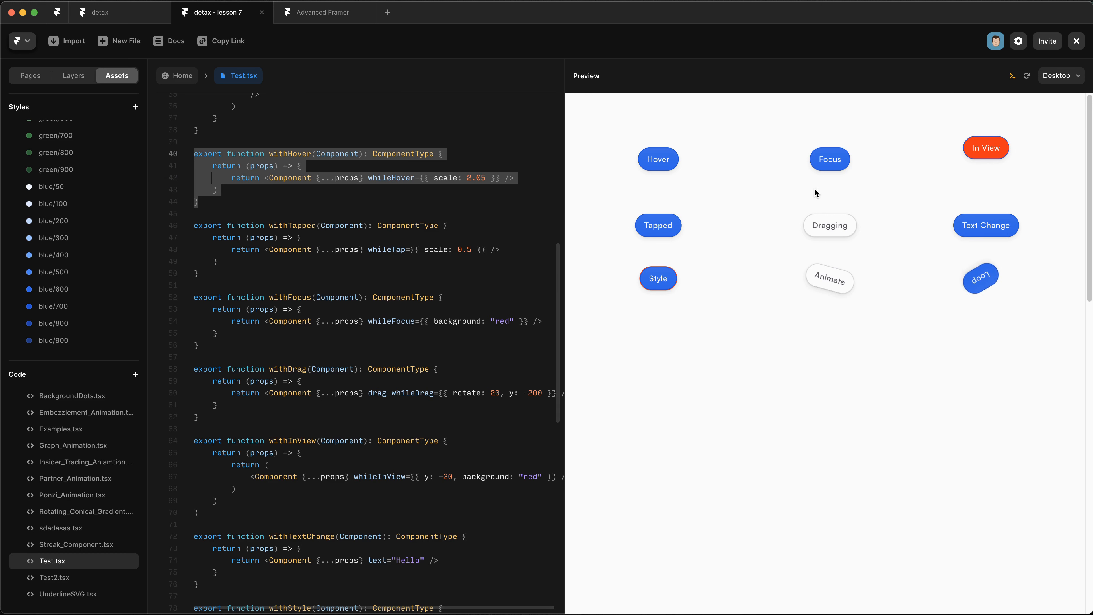
pyautogui.moveTo(658, 159)
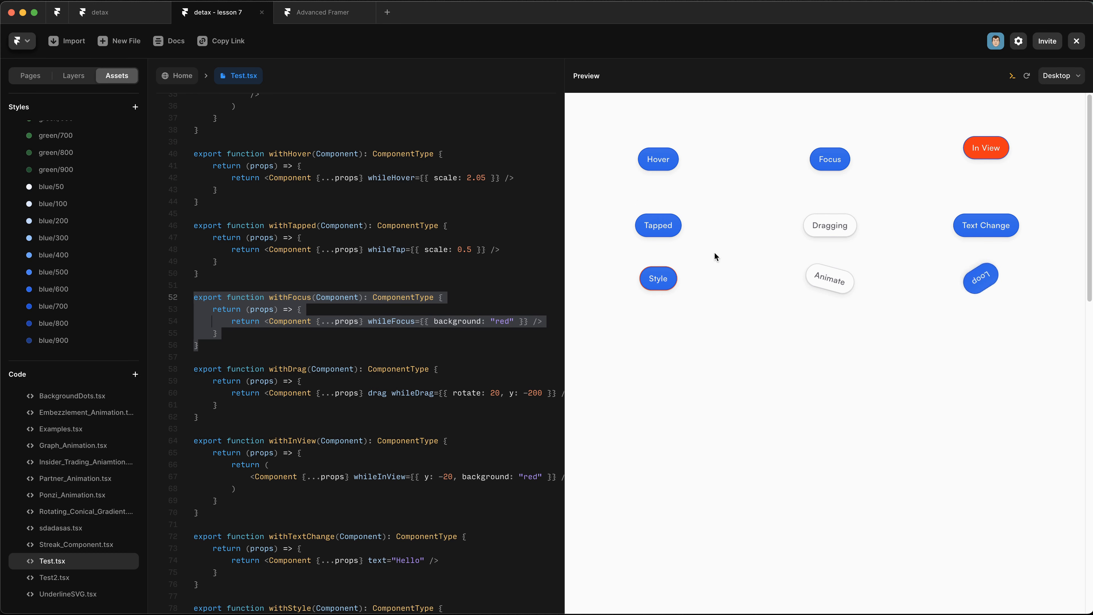
pyautogui.moveTo(664, 198)
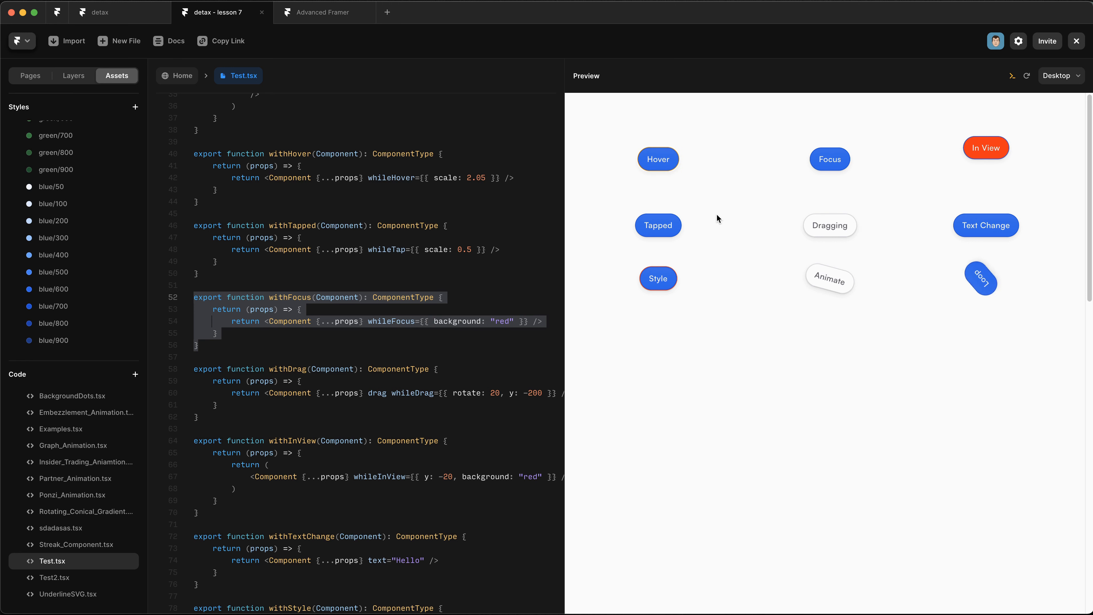
pyautogui.click(830, 159)
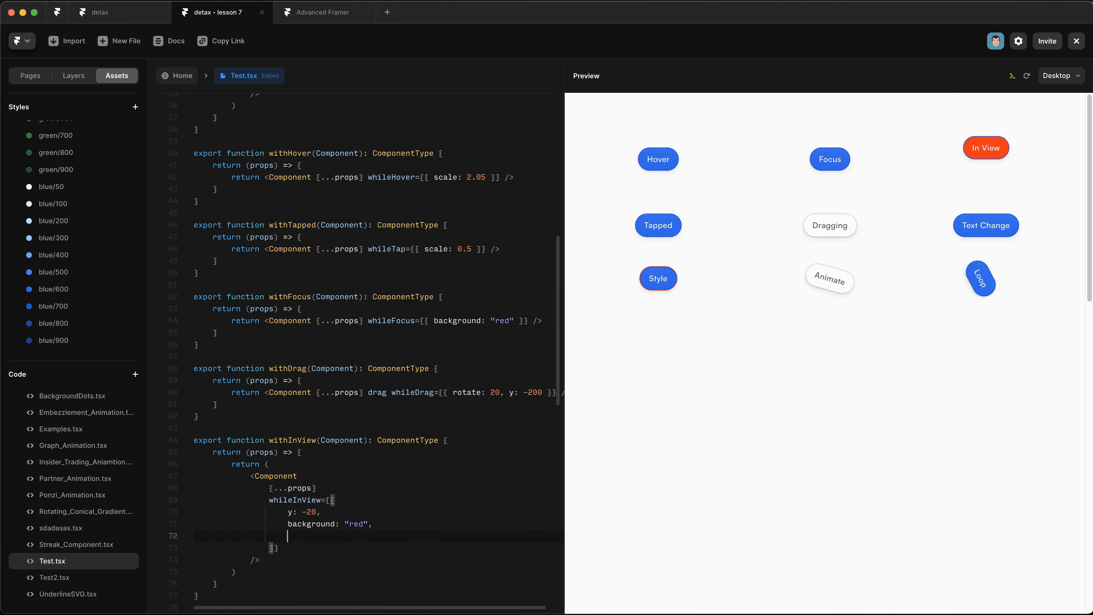
pyautogui.write('transition: {')
pyautogui.write('duration: 2,')
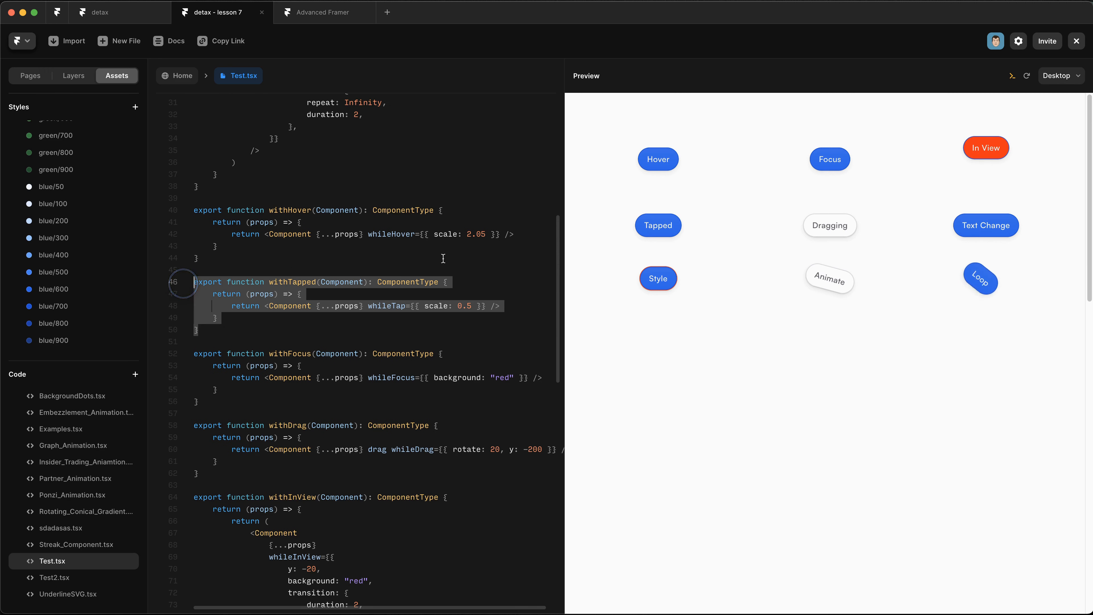
# Step: Remove y: -200 from withDrag's whileDrag so it only rotates by 20, then select withTextChange's text property
pyautogui.click(657, 226)
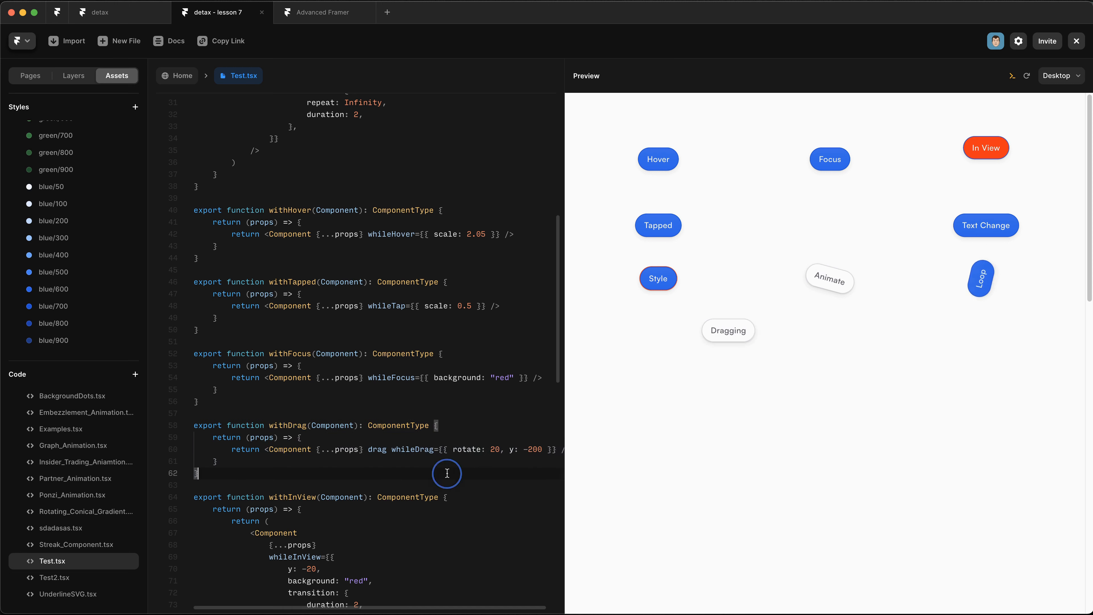
pyautogui.doubleClick(413, 450)
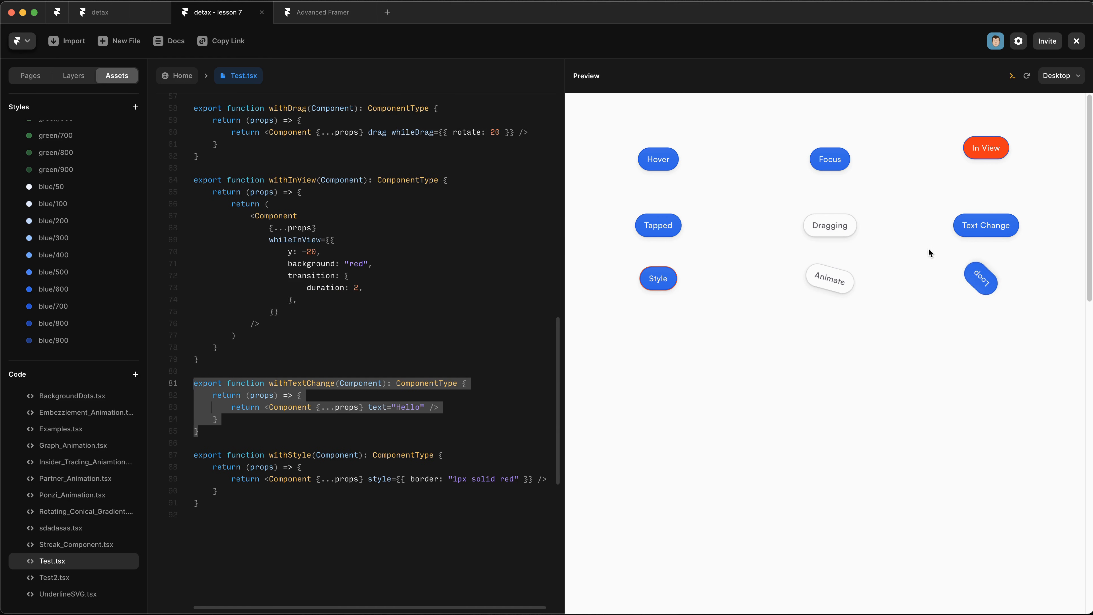
pyautogui.click(373, 408)
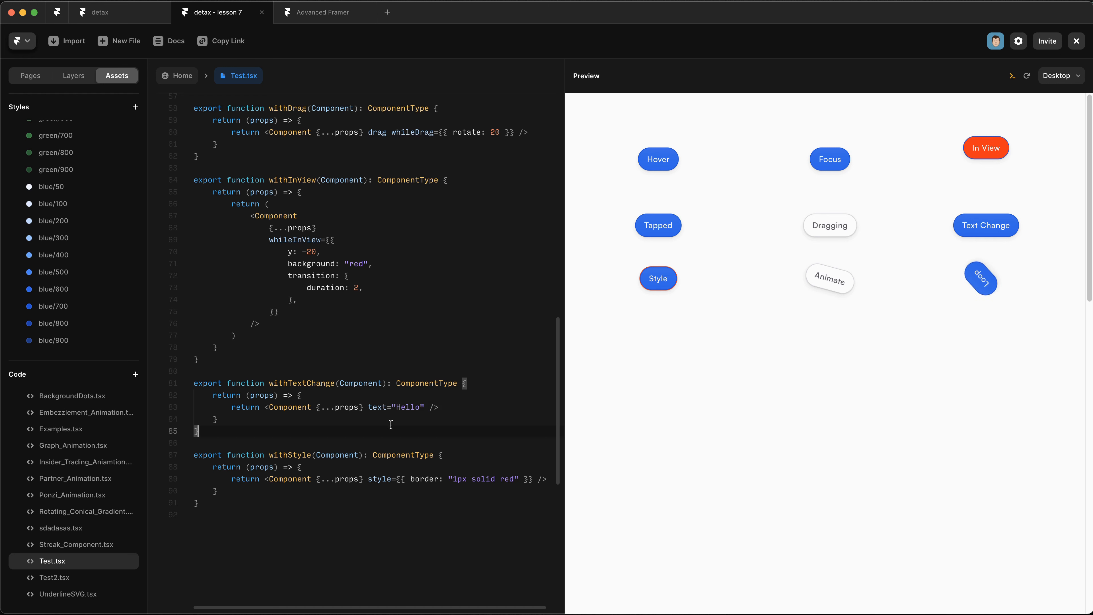
pyautogui.doubleClick(397, 407)
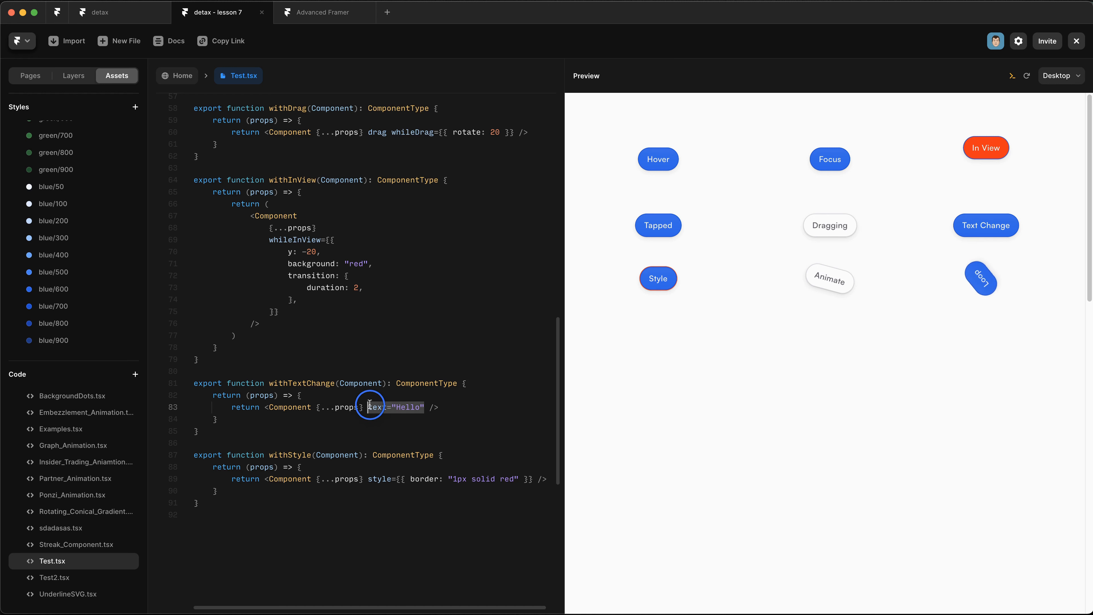
pyautogui.moveTo(985, 224)
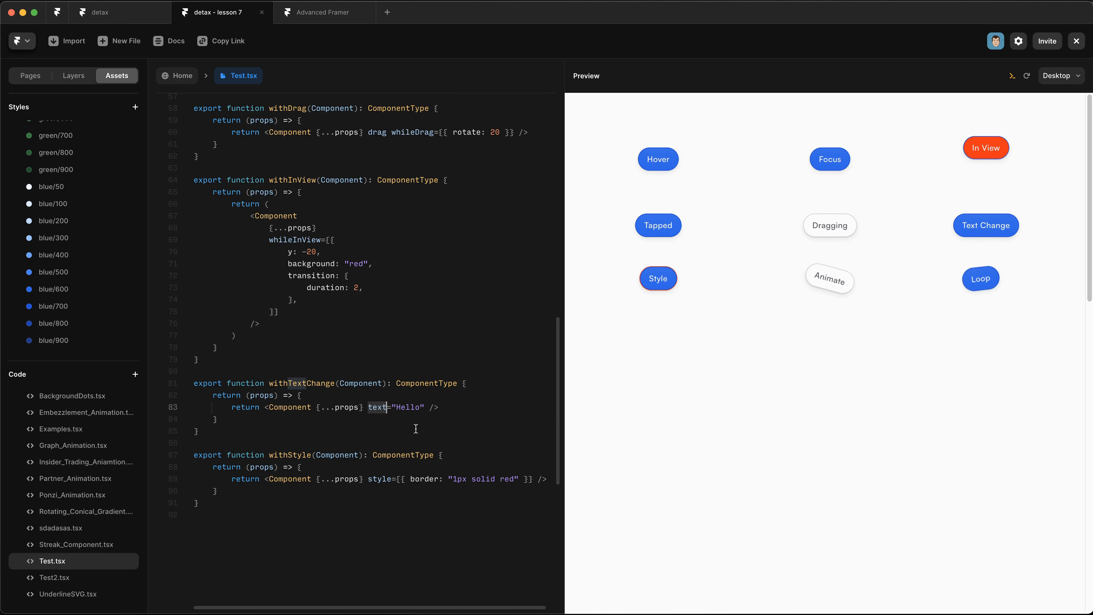
pyautogui.moveTo(911, 273)
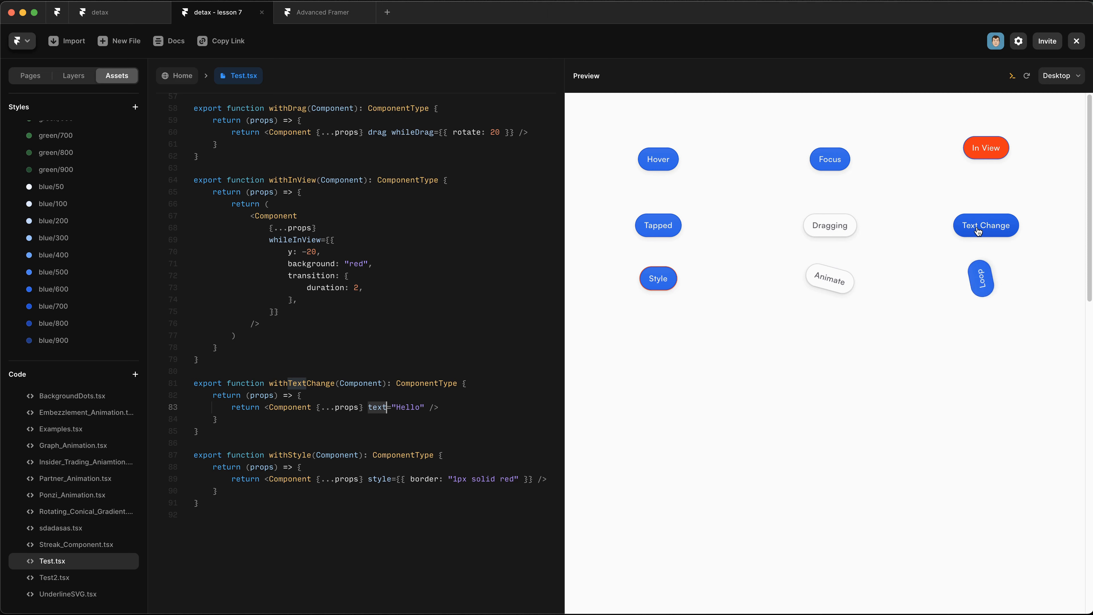
pyautogui.click(172, 455)
pyautogui.write('whileHover={{}} ')
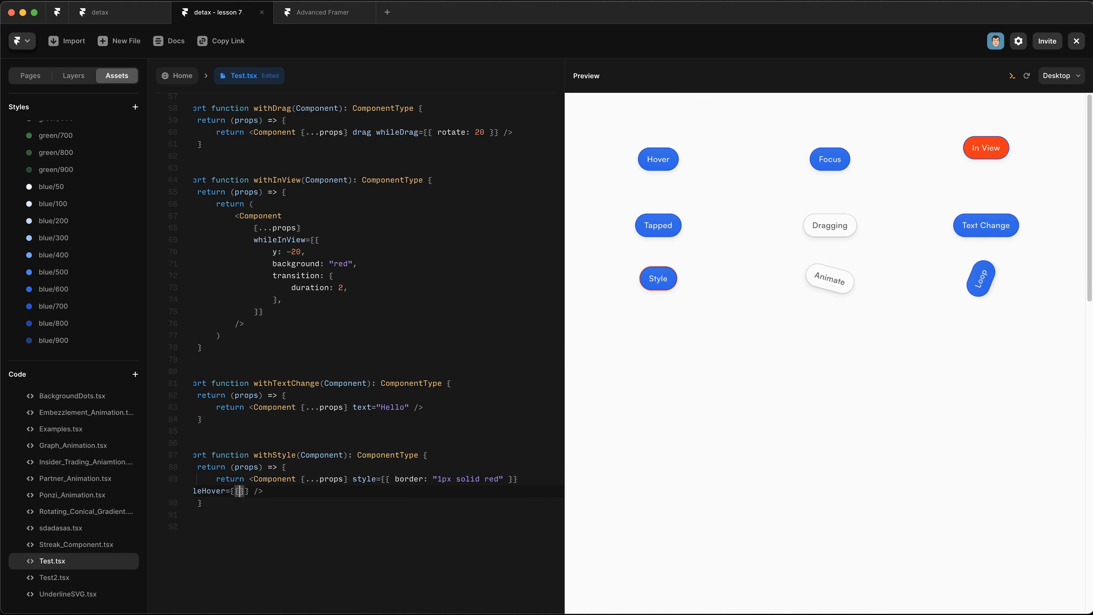
# Step: Replace withStyle's red border with style x: 20 and a whileHover returning x to 0
pyautogui.write('border: \'1px solid green" }}')
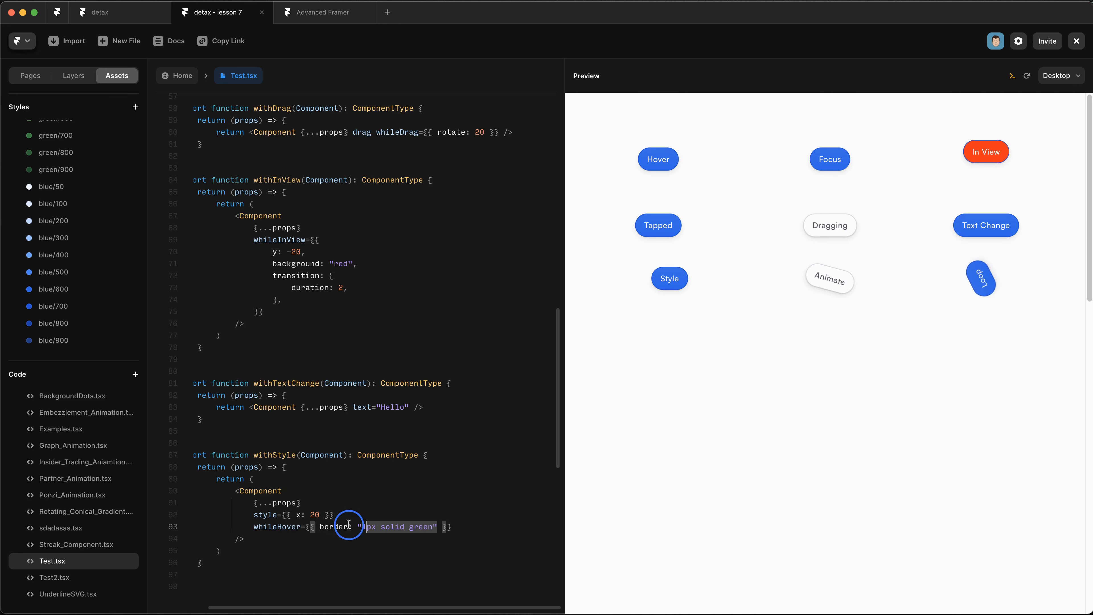
pyautogui.write('x: 0 }} />')
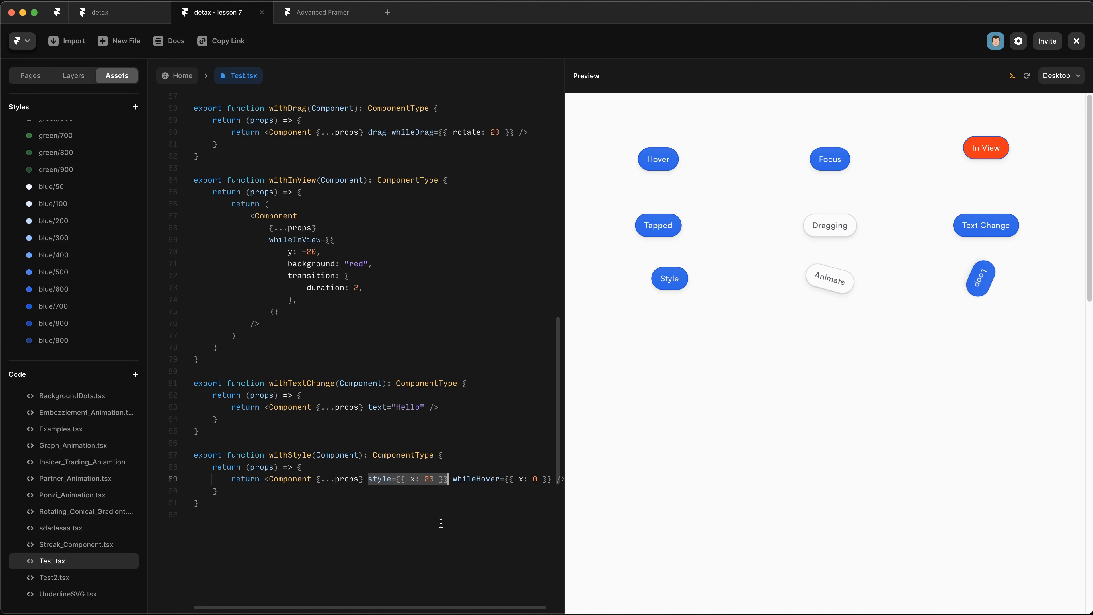
pyautogui.scroll(3)
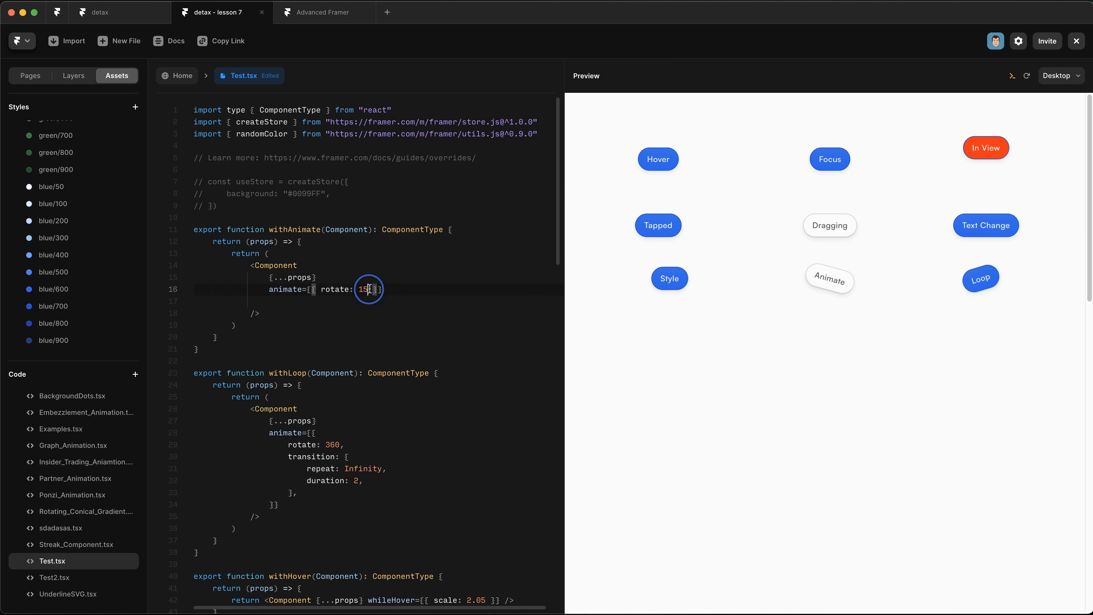
# Step: Add a transition with duration 2 to the withAnimate override
pyautogui.write(', transition:')
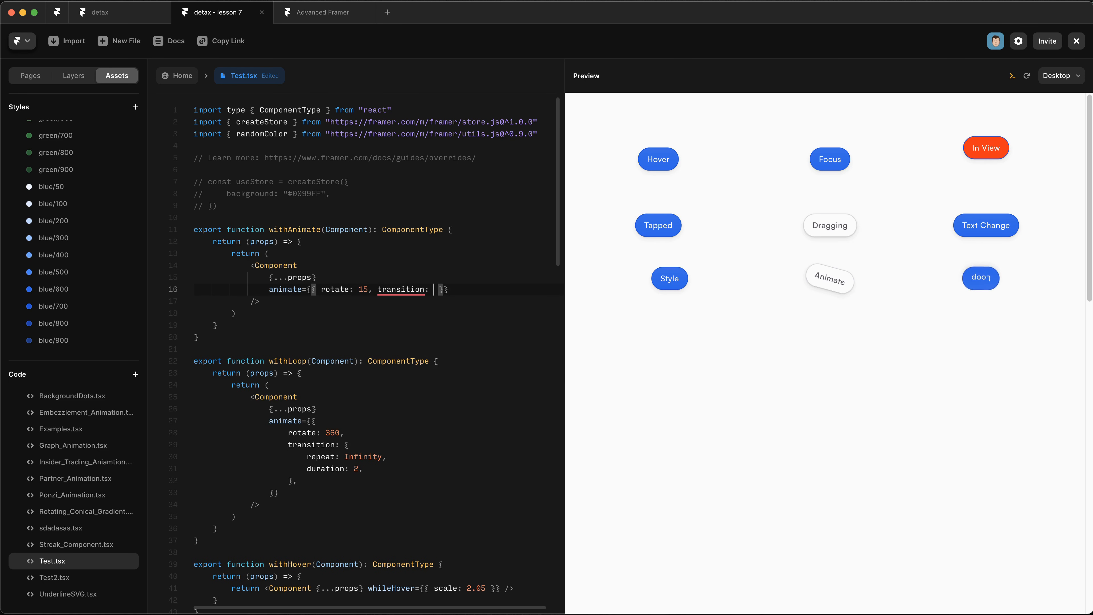
pyautogui.write('duration: 2 }')
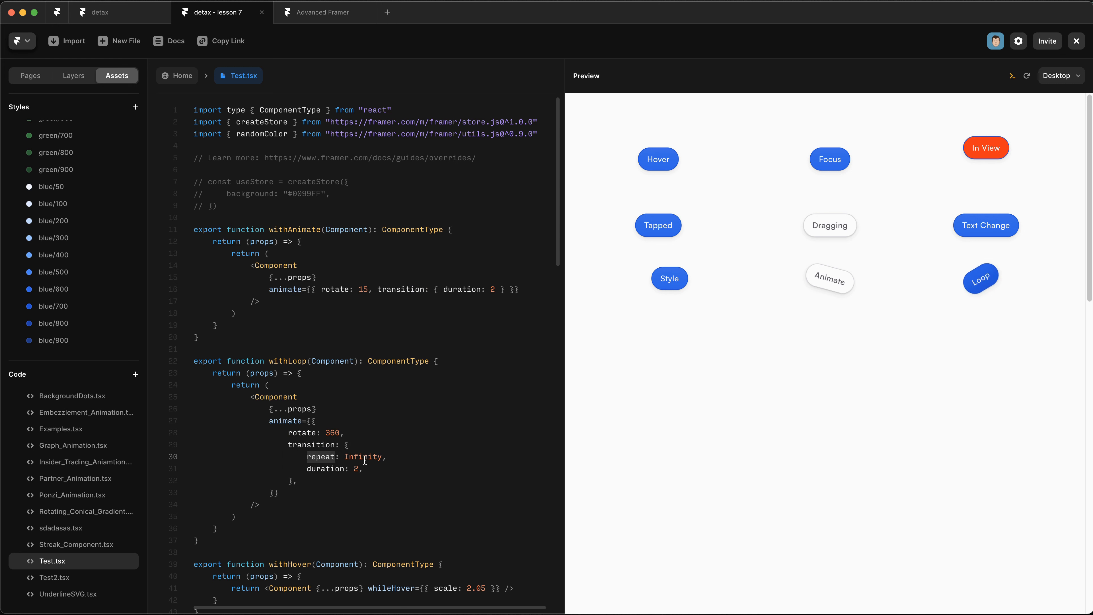
# Step: Change withLoop's repeat from Infinity to 1 and add repeatType "mirror"
pyautogui.doubleClick(362, 457)
pyautogui.write('1')
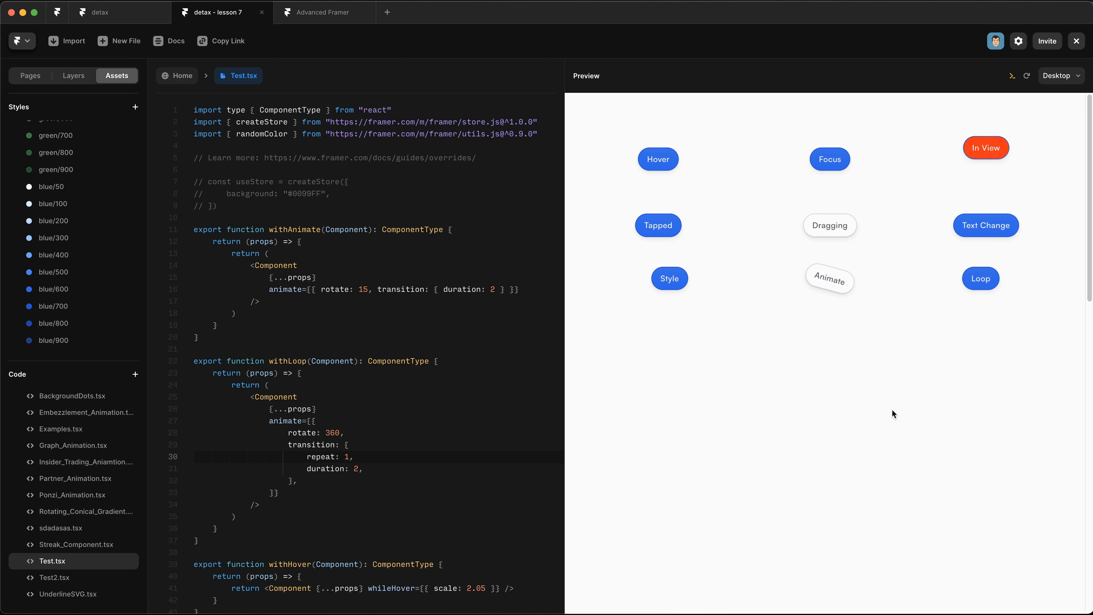
pyautogui.write('repeatType: "mi')
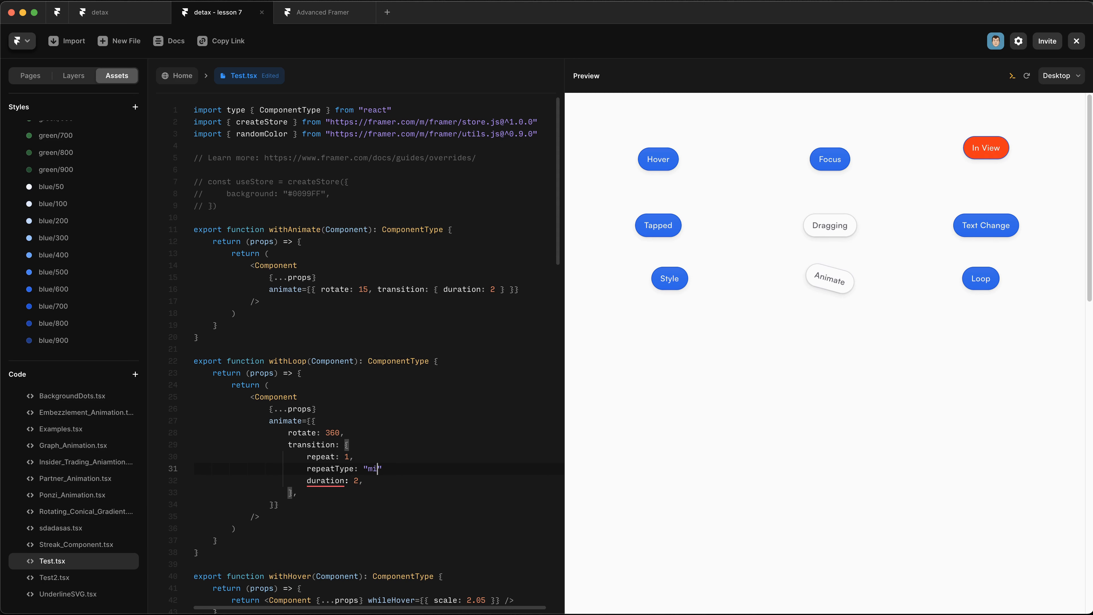
pyautogui.write('rror",')
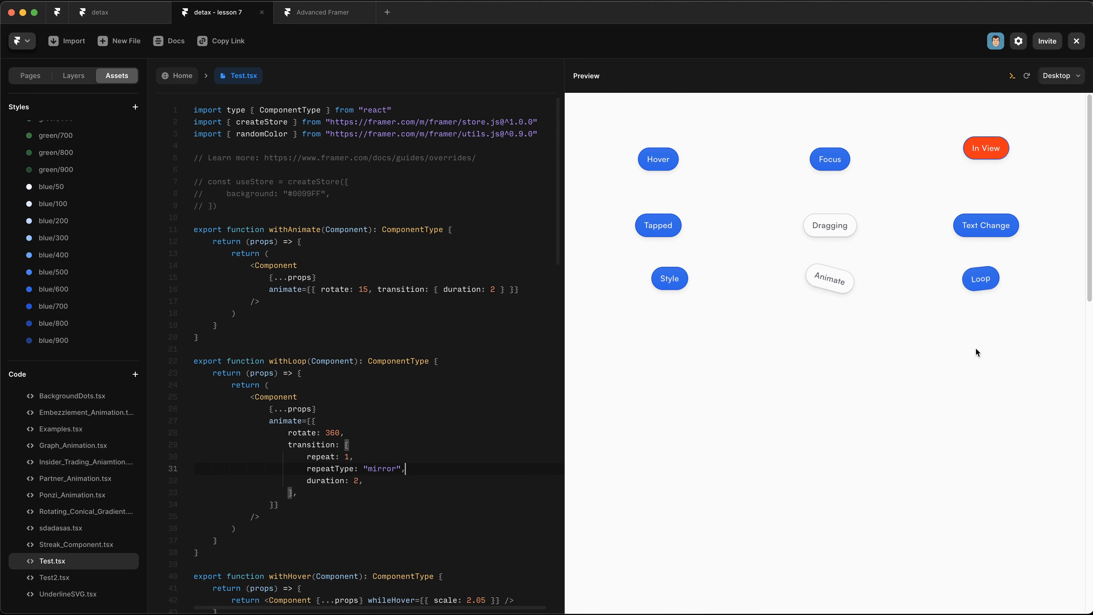